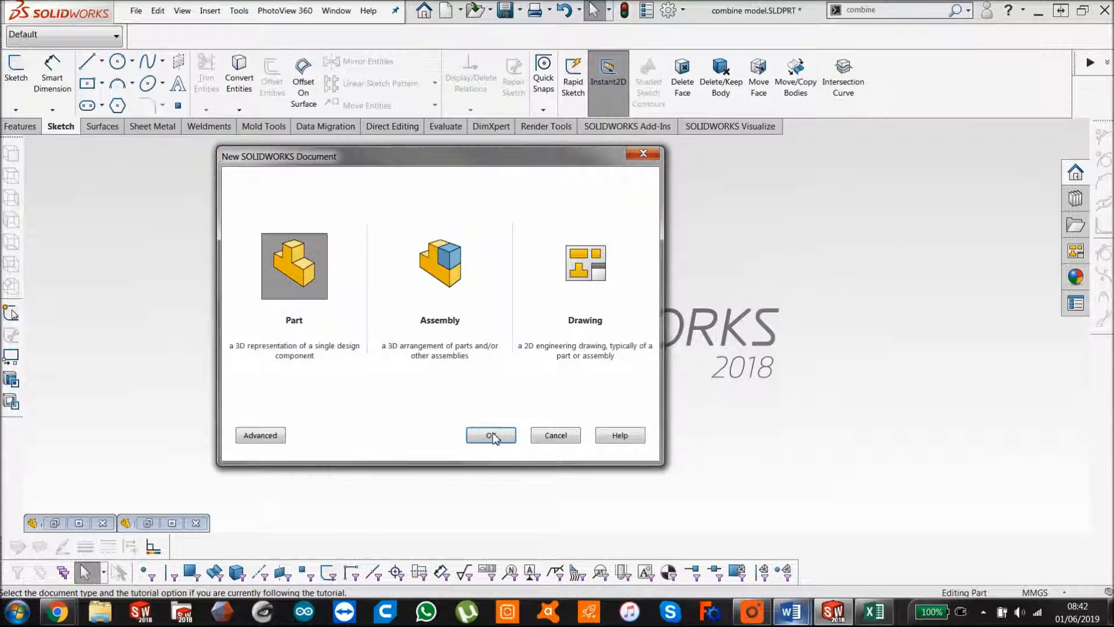
- Create a new blank part document (Part5) from the New Document dialog
click(490, 435)
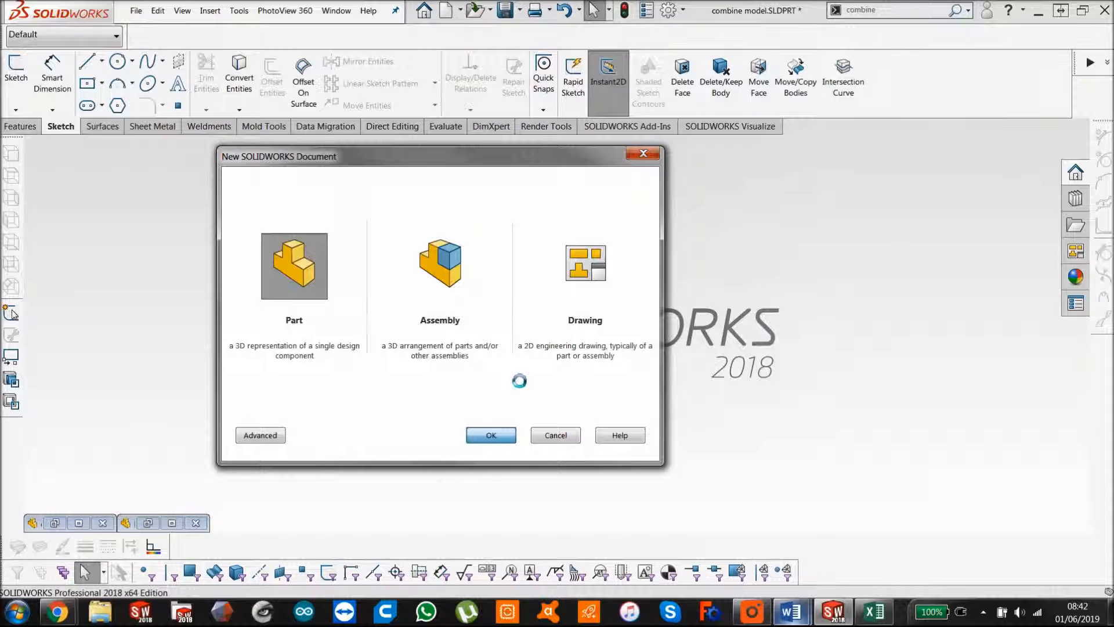
click(490, 435)
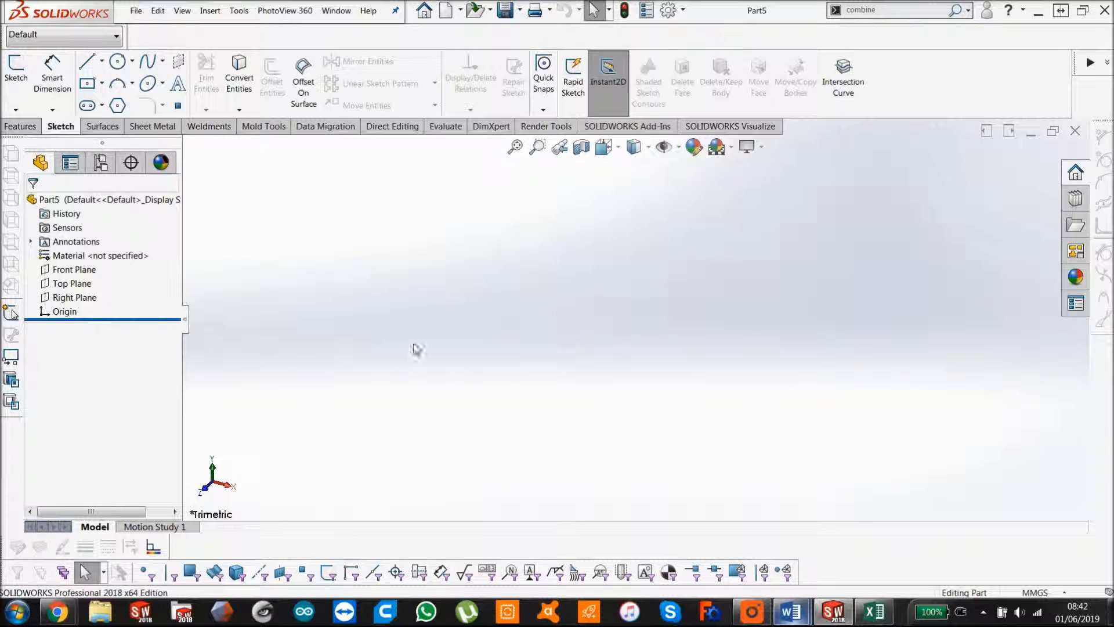
mouse_move(528, 336)
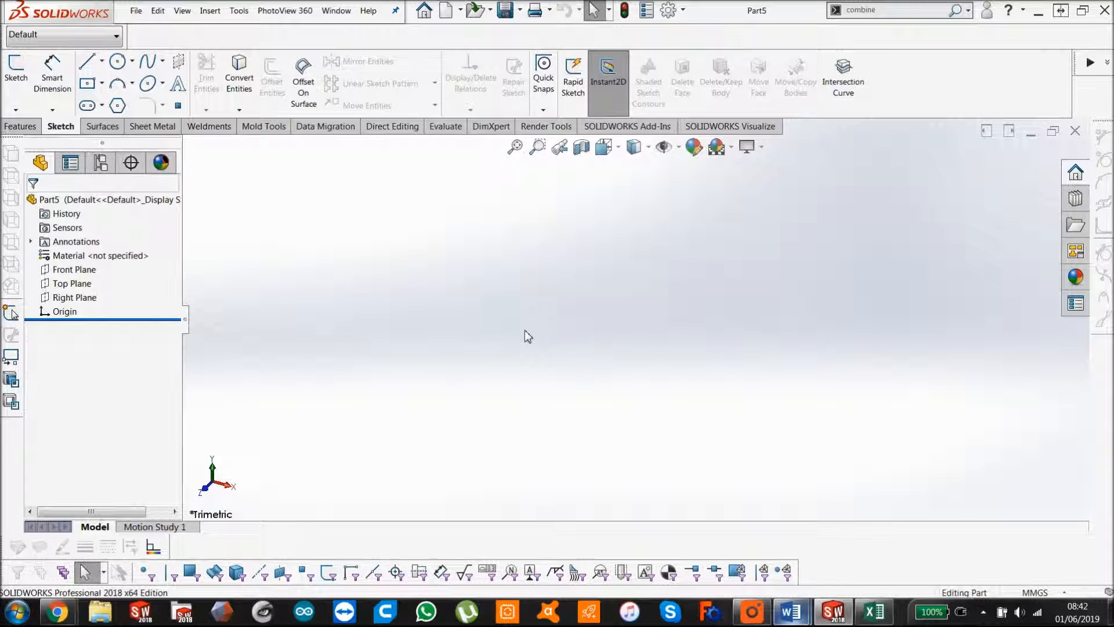
mouse_move(489, 340)
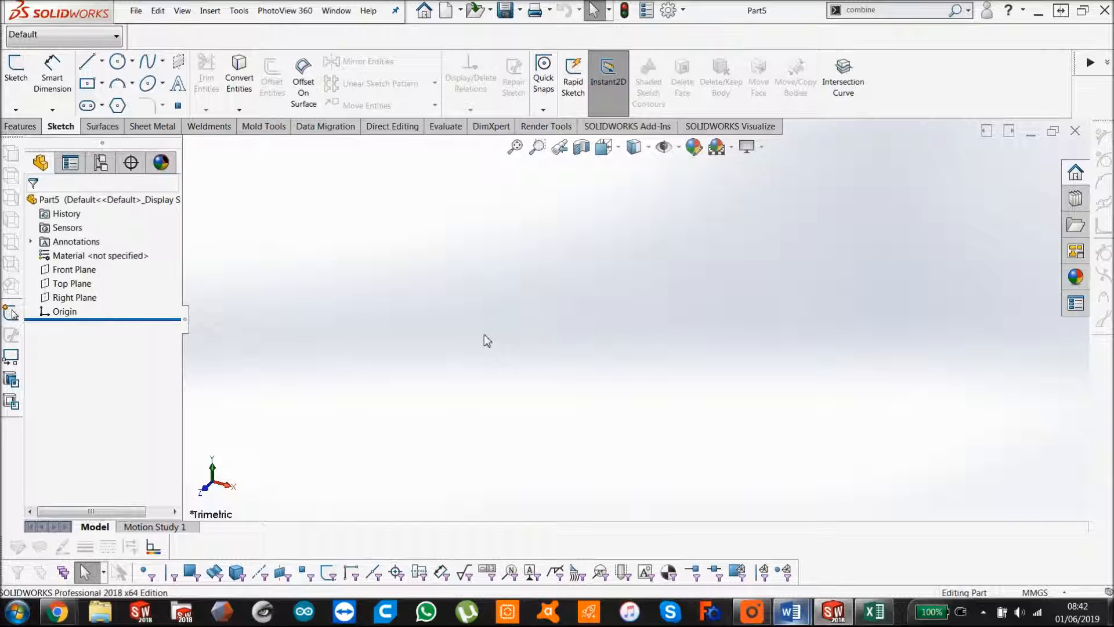
- Sketch a 50 × 50 mm center rectangle on the Top Plane at the origin, fully dimensioned
click(72, 283)
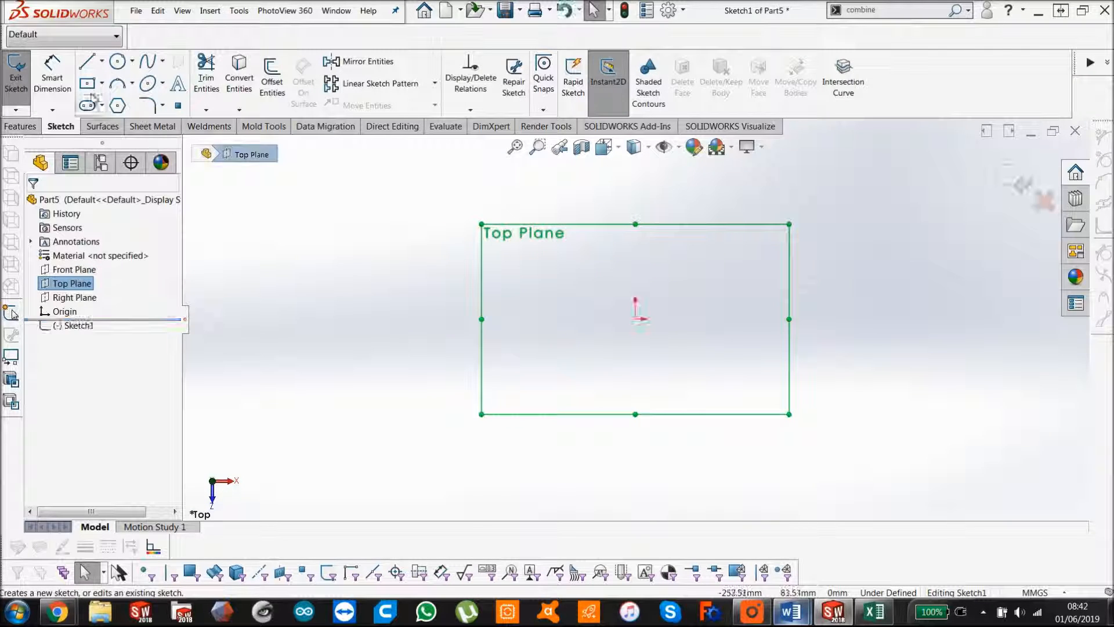
click(87, 84)
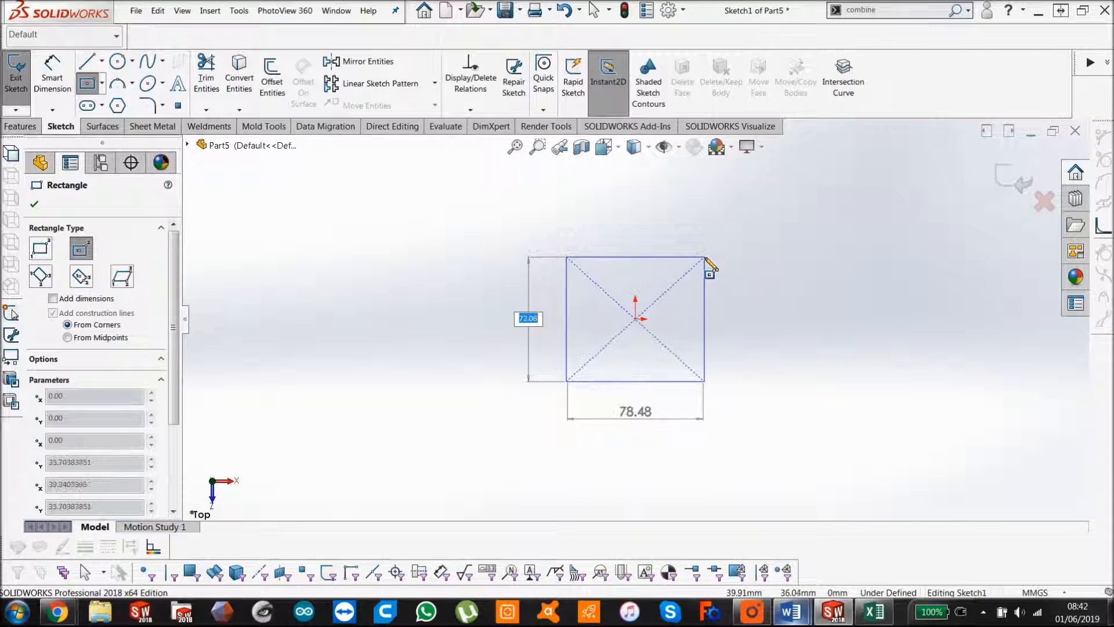
click(34, 204)
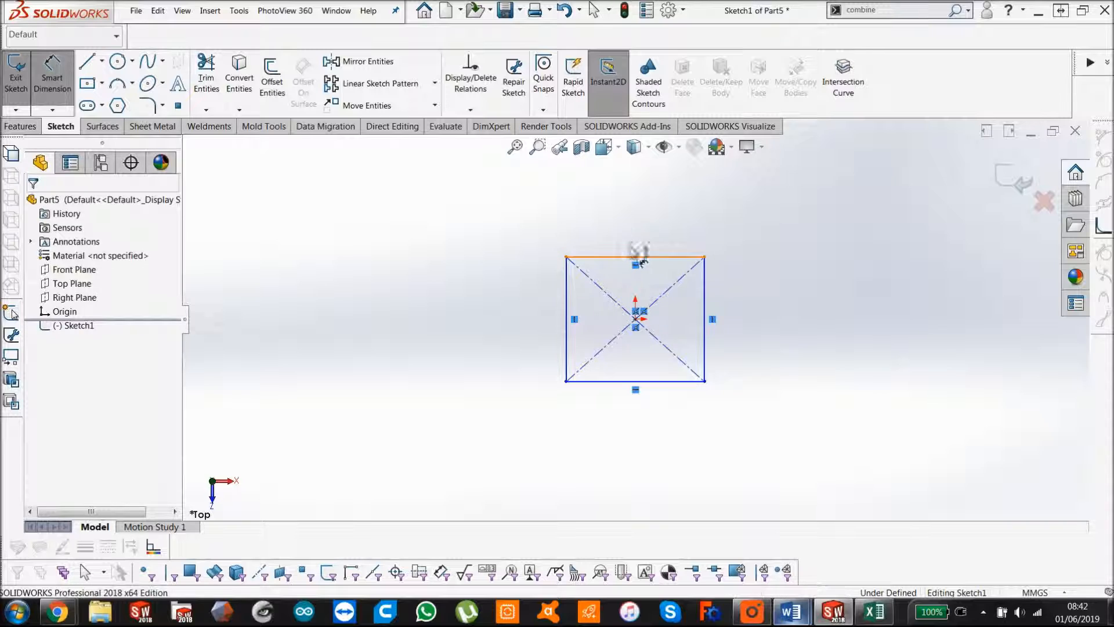
click(635, 258)
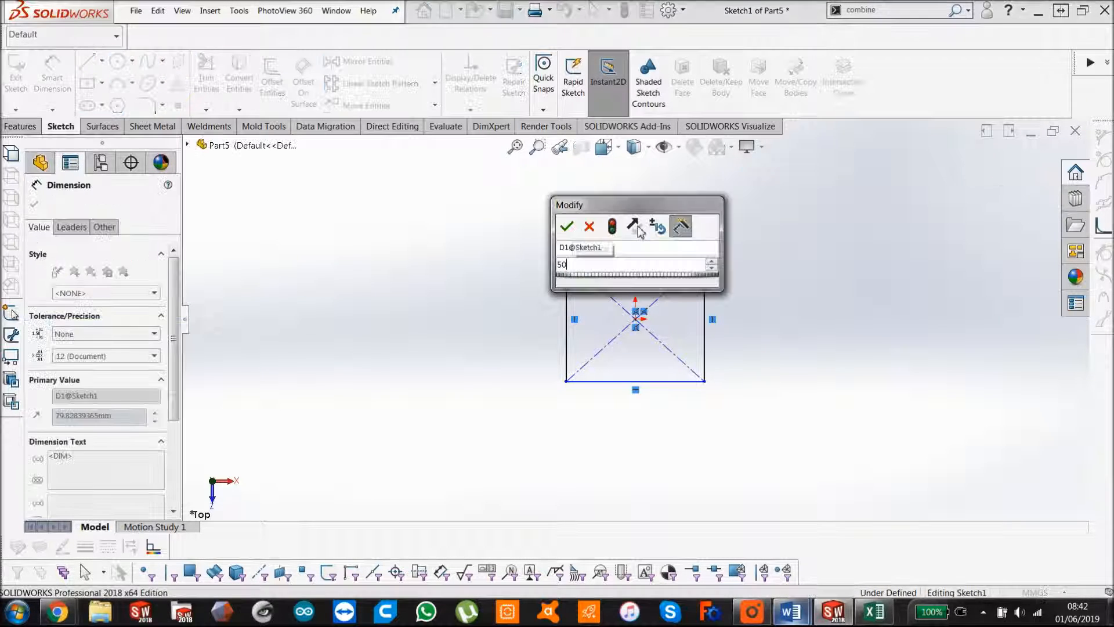
click(566, 226)
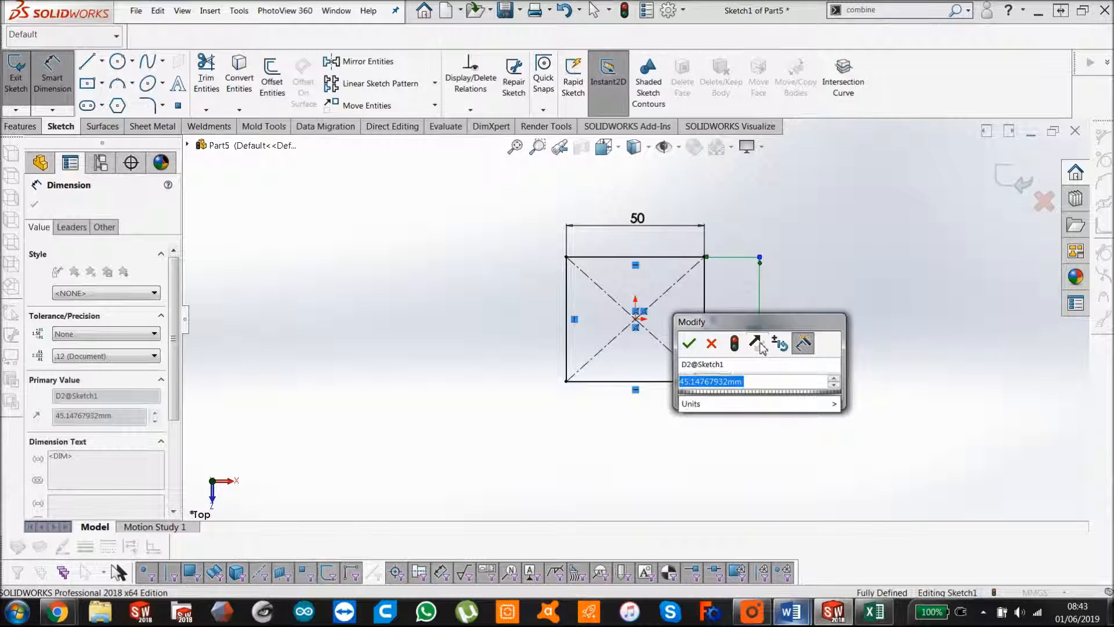
click(688, 343)
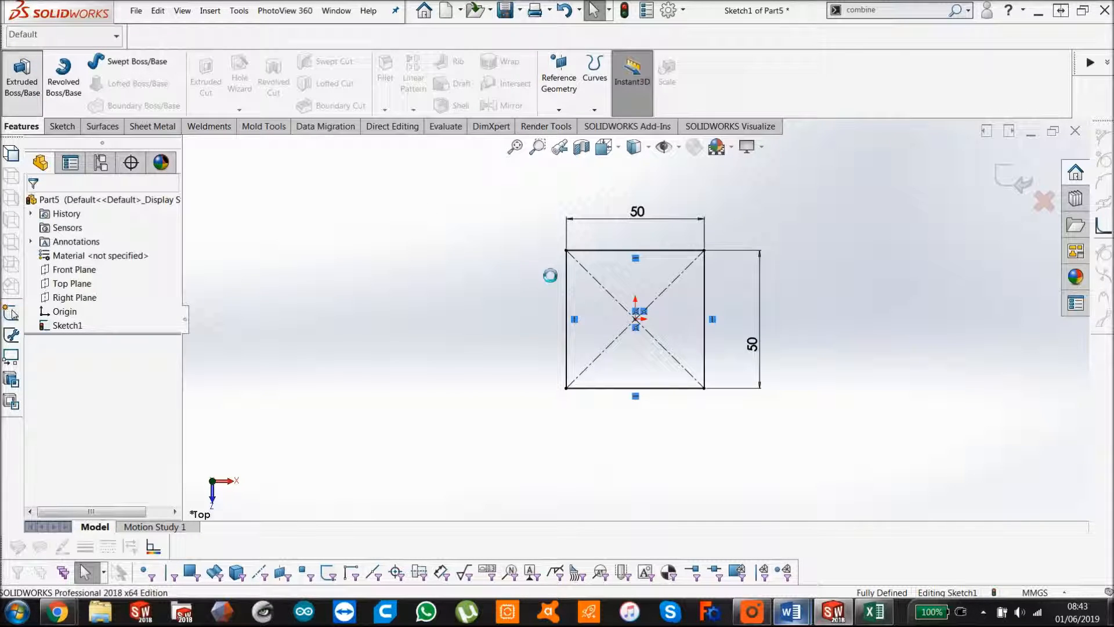
- Extrude the square 50 mm blind into a solid cube (Boss-Extrude1)
click(21, 80)
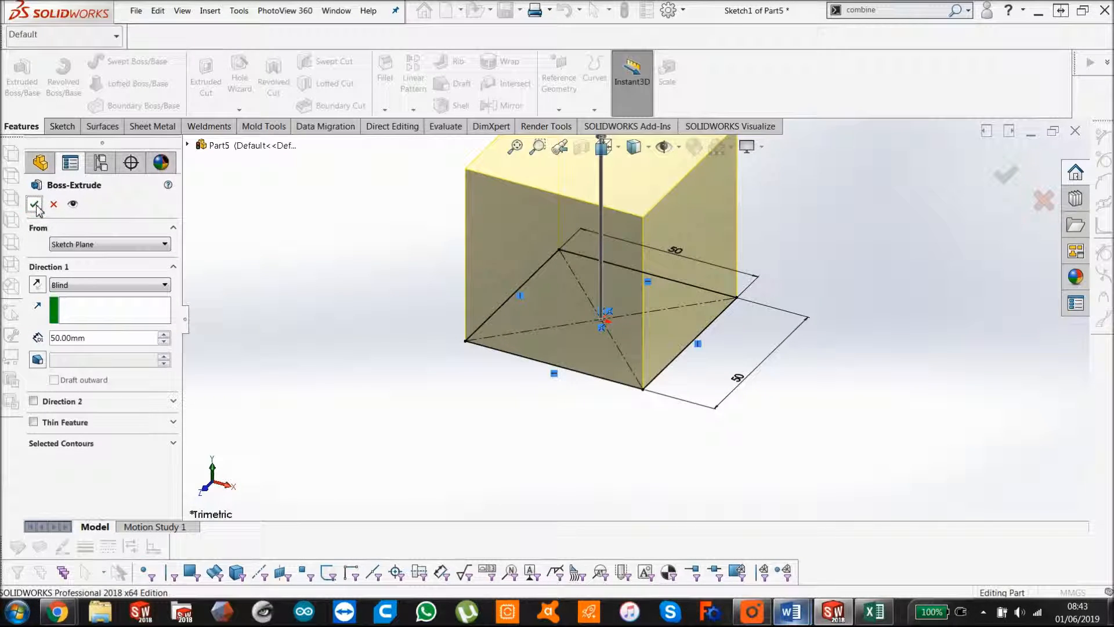
click(35, 204)
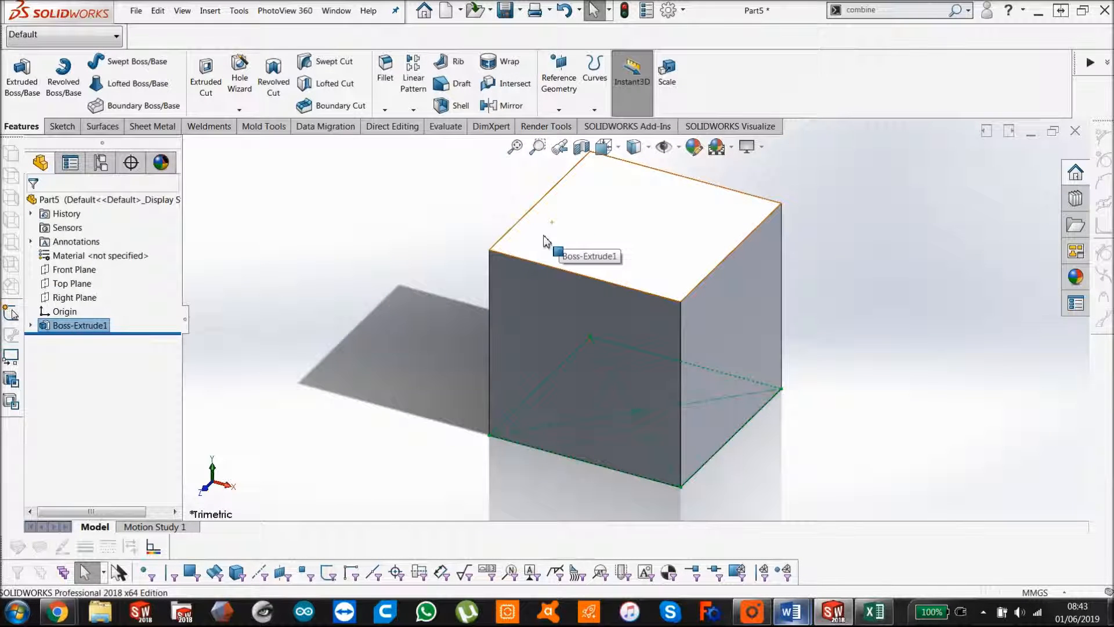
- Sketch a center rectangle on the cube's top face, centred on one corner
click(558, 254)
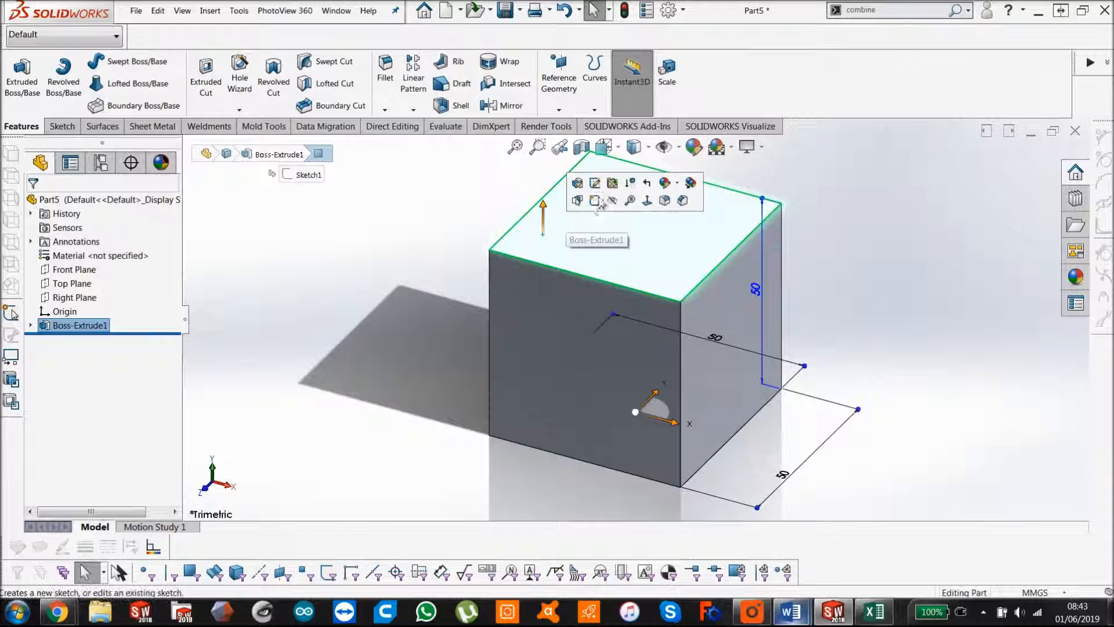
click(578, 182)
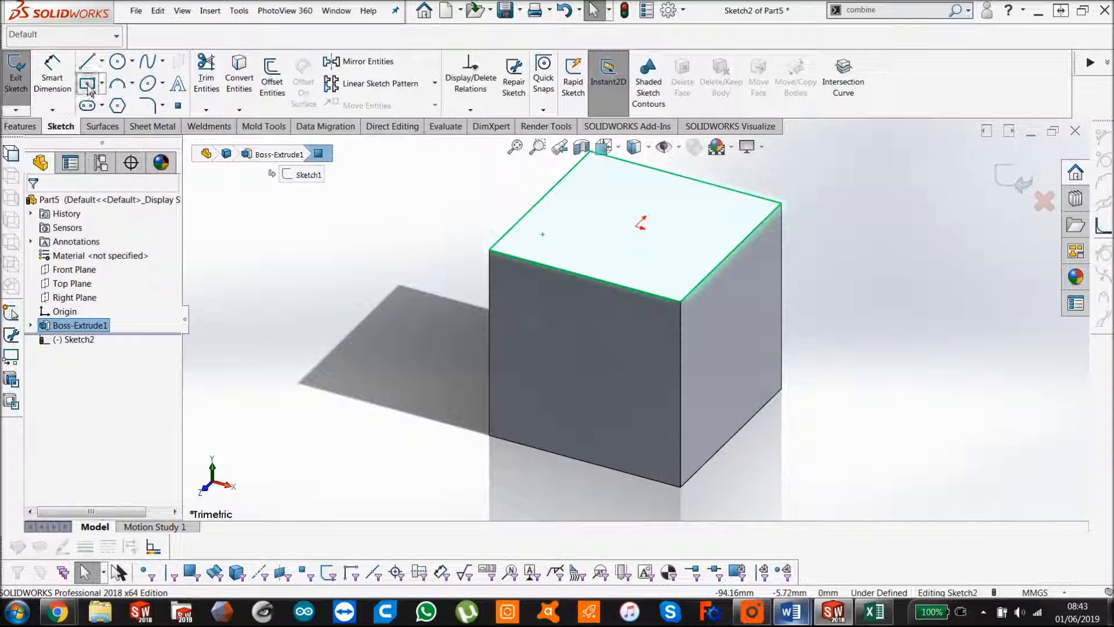
click(86, 84)
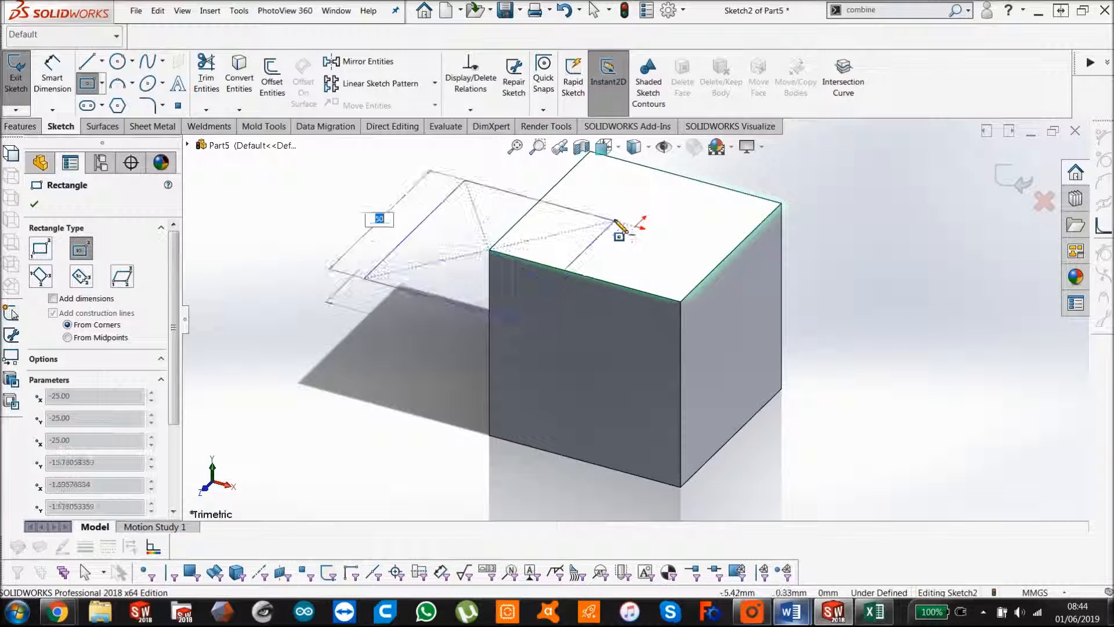
click(34, 205)
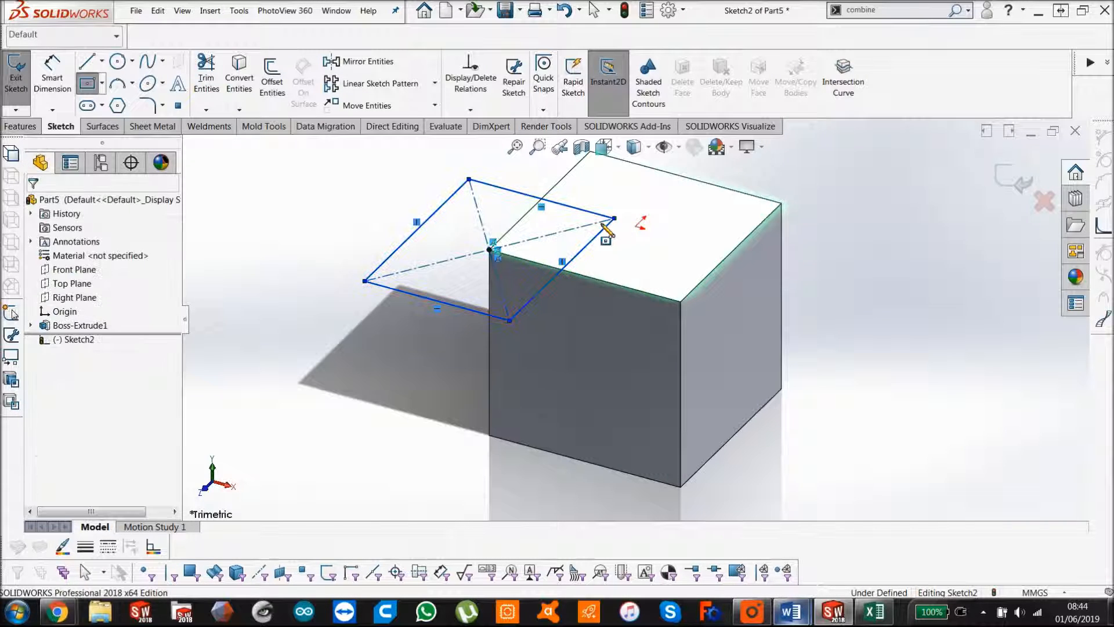
click(21, 125)
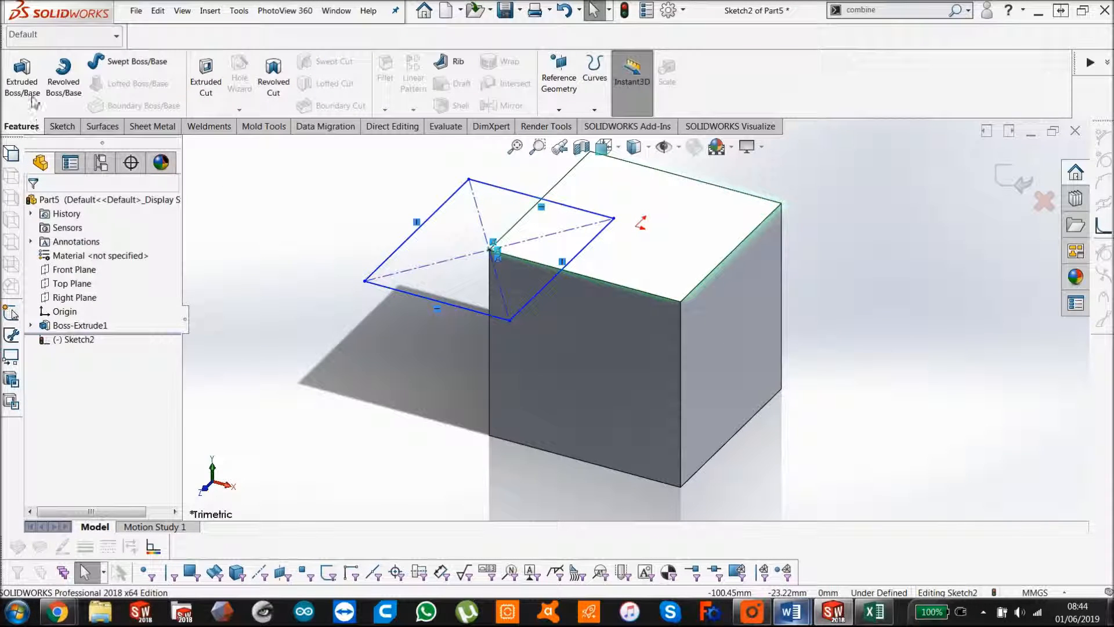
- Extrude the second square 50 mm with Mid Plane direction, overlapping the cube's corner
click(21, 80)
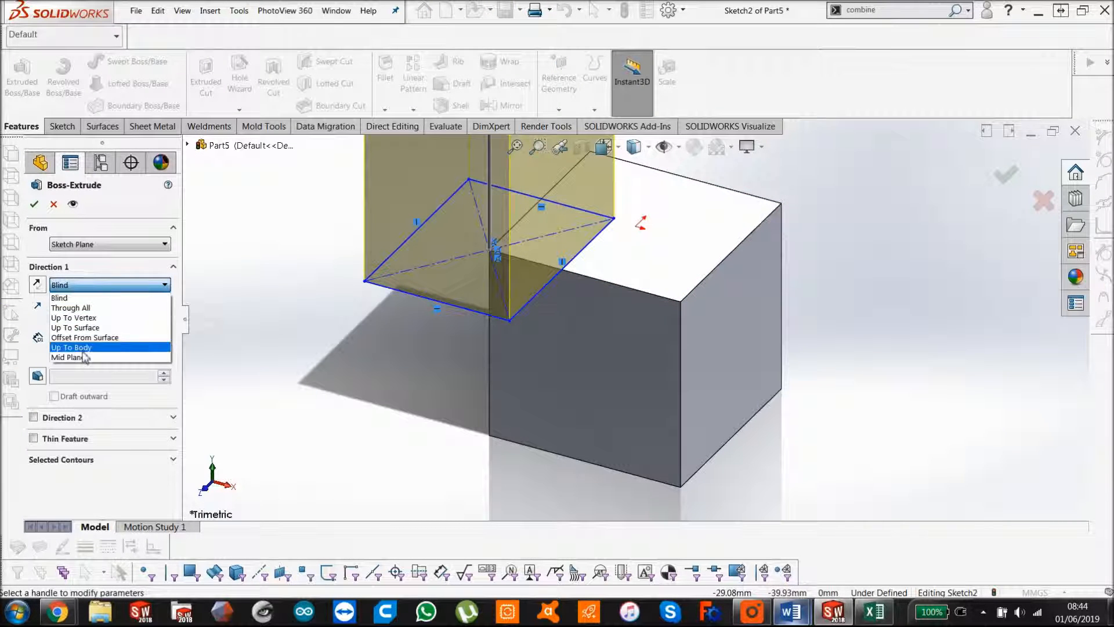
click(67, 357)
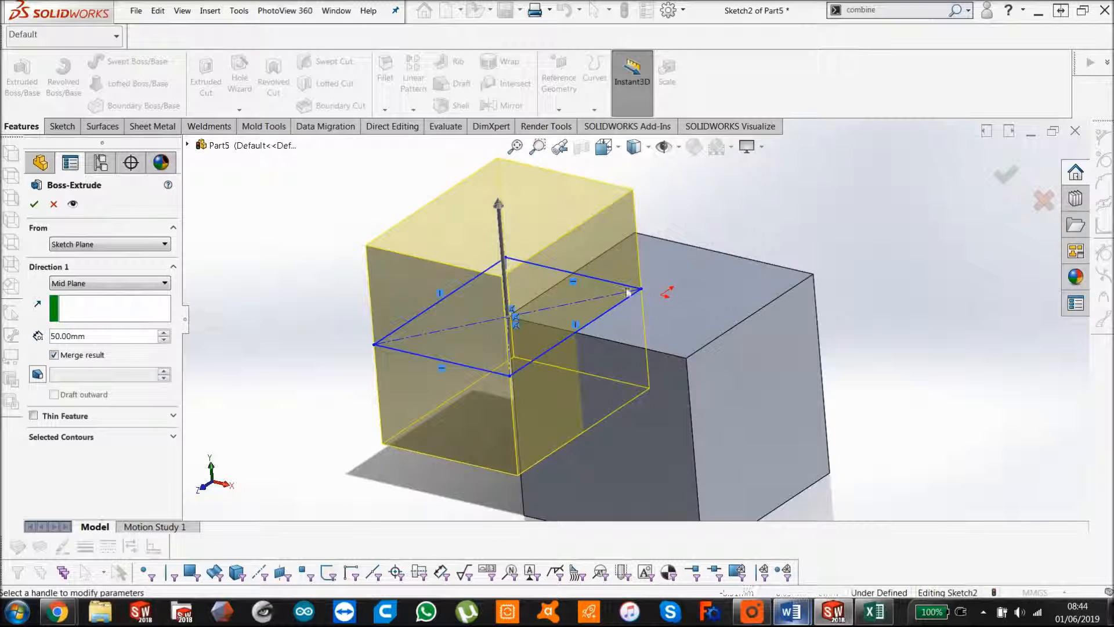
mouse_move(589, 311)
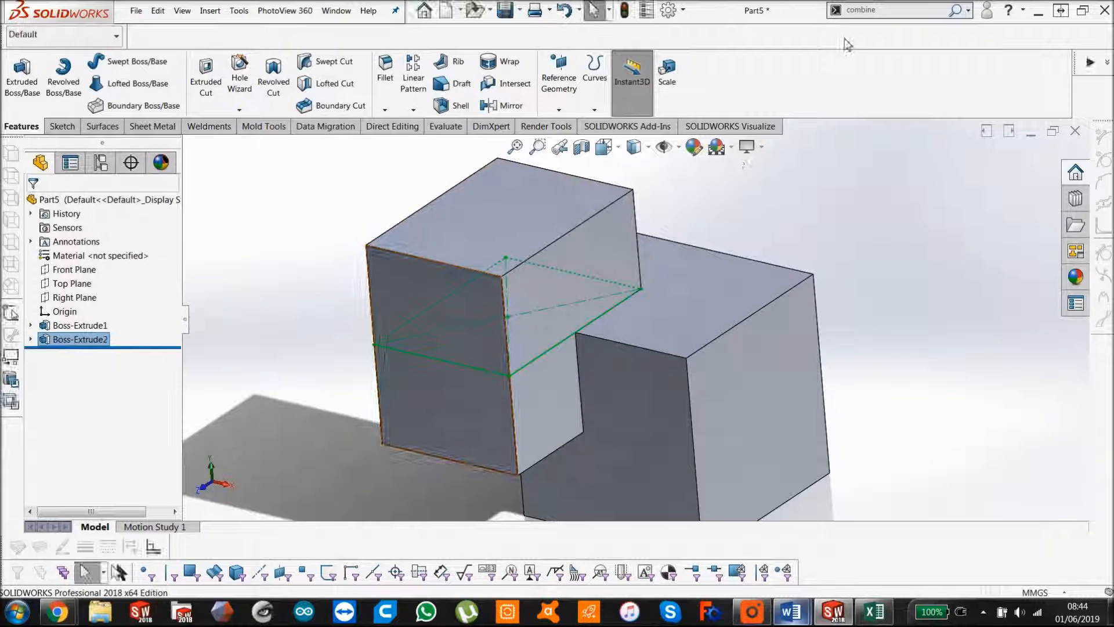
- Finish Boss-Extrude2 as a separate body and search for the Combine command
triple_click(860, 11)
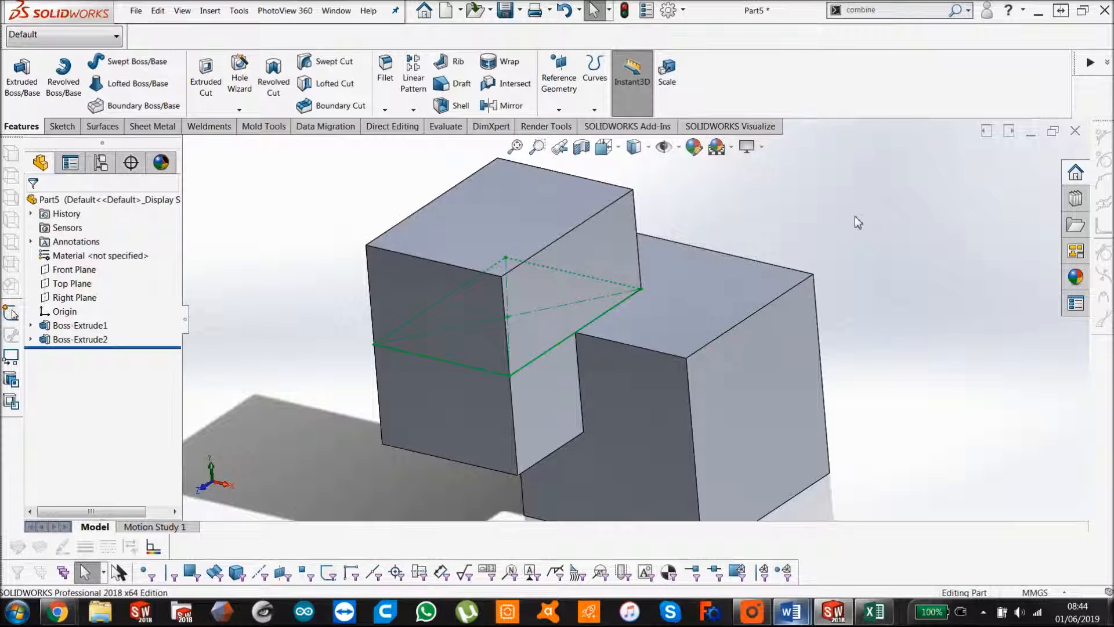
click(80, 339)
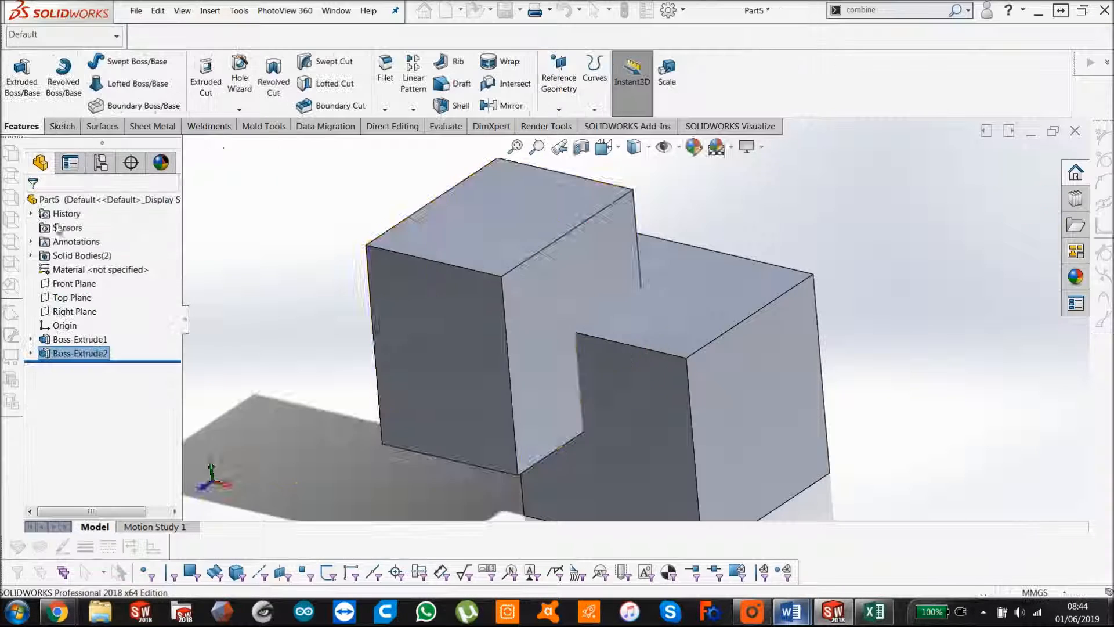
click(455, 320)
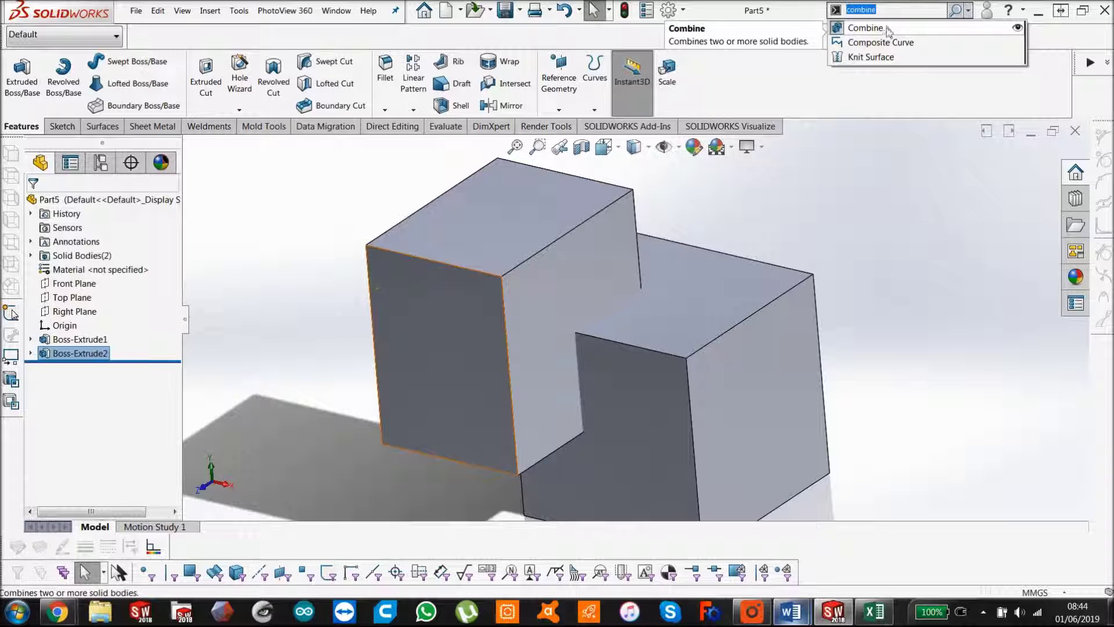
- Start Combine from the search results and try the Subtract and Common operation types
click(866, 28)
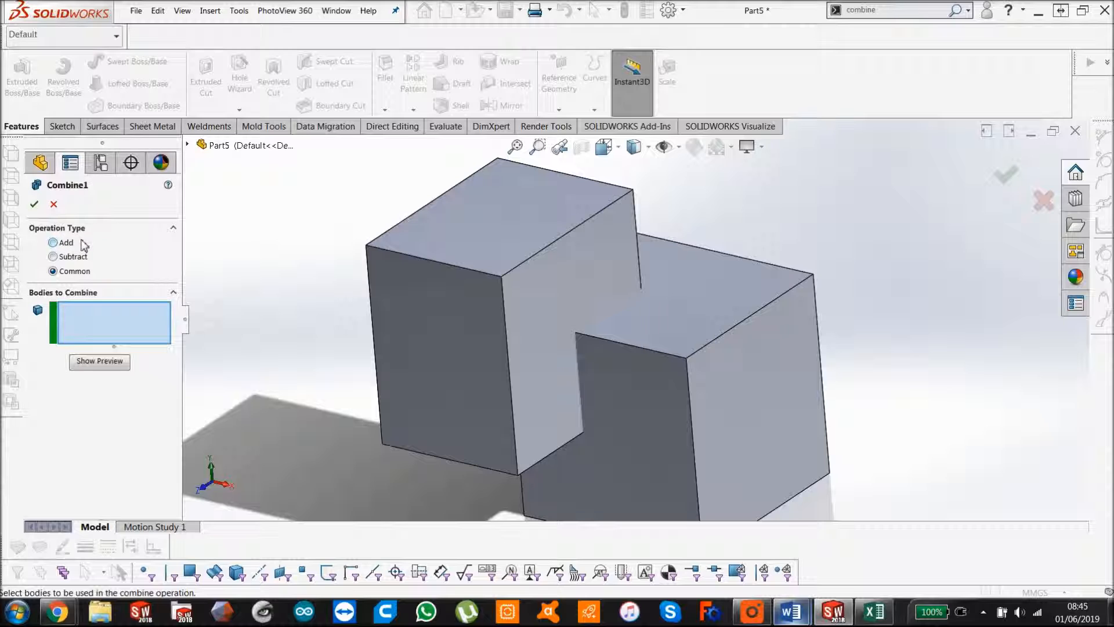
mouse_move(505, 273)
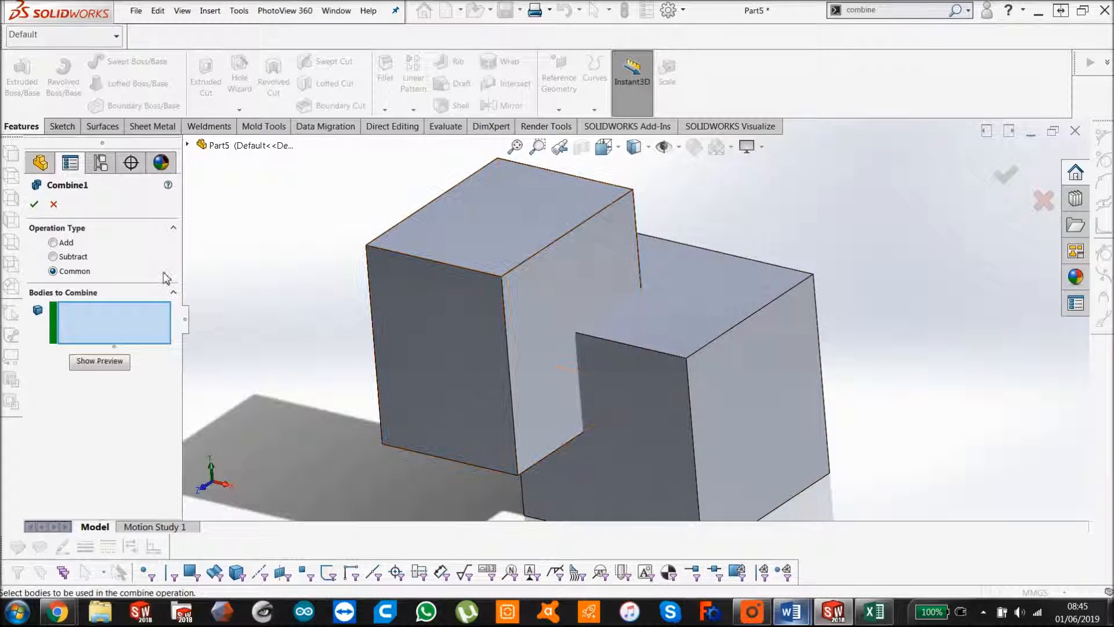
click(52, 256)
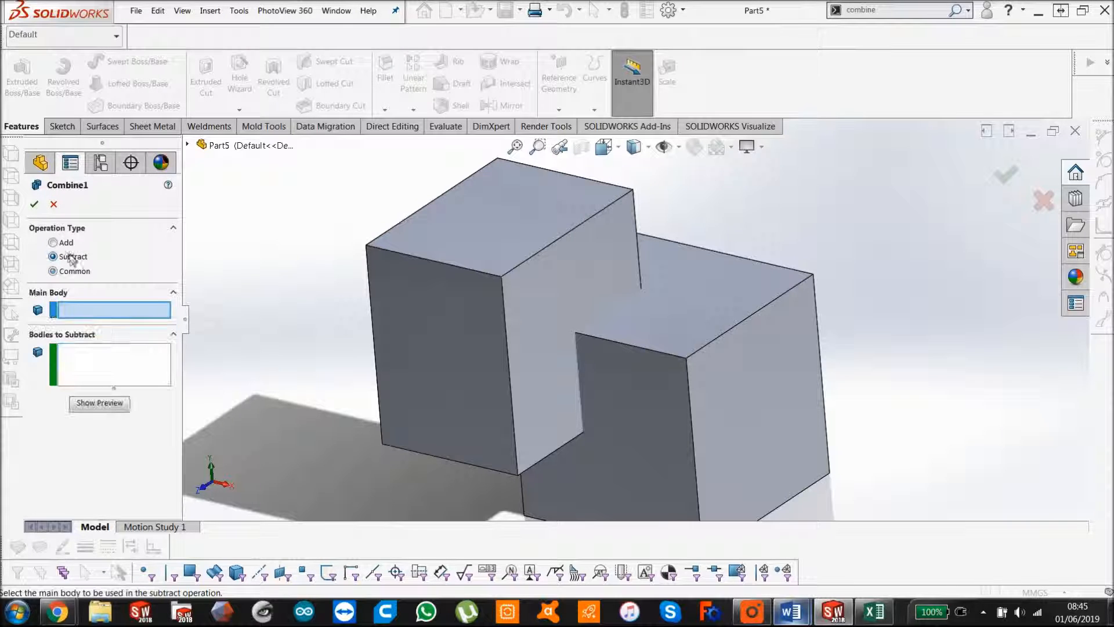
mouse_move(486, 254)
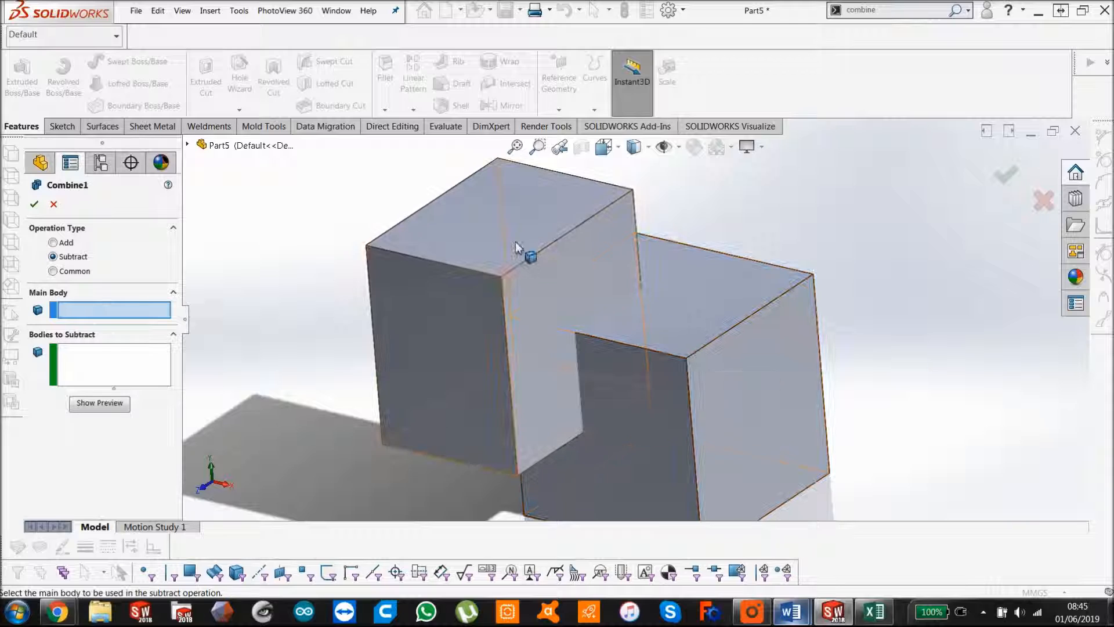
click(52, 271)
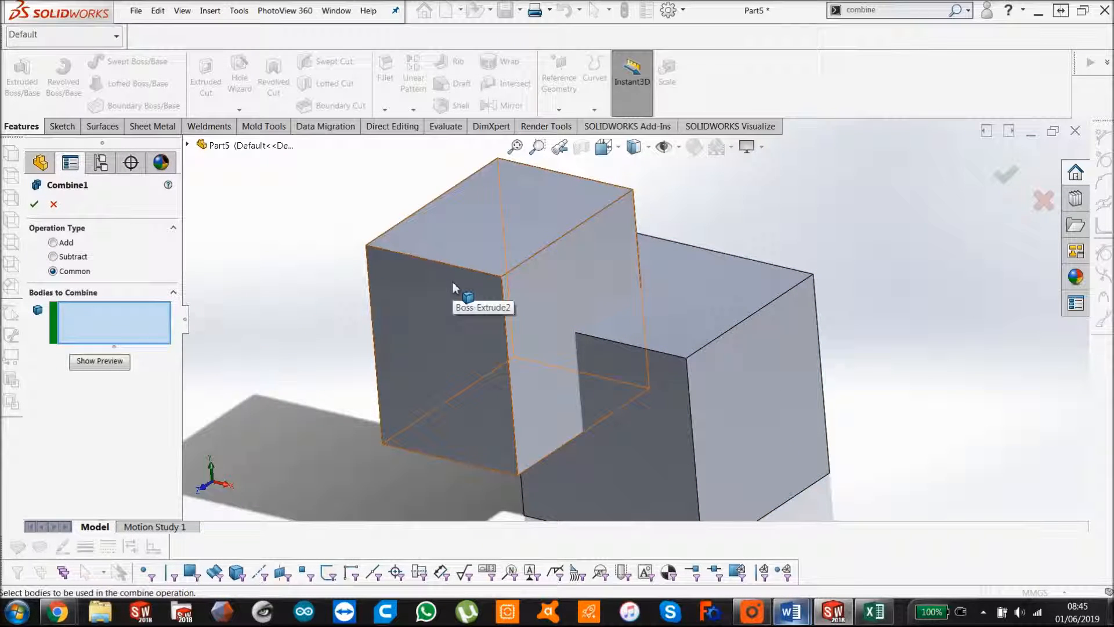
mouse_move(554, 295)
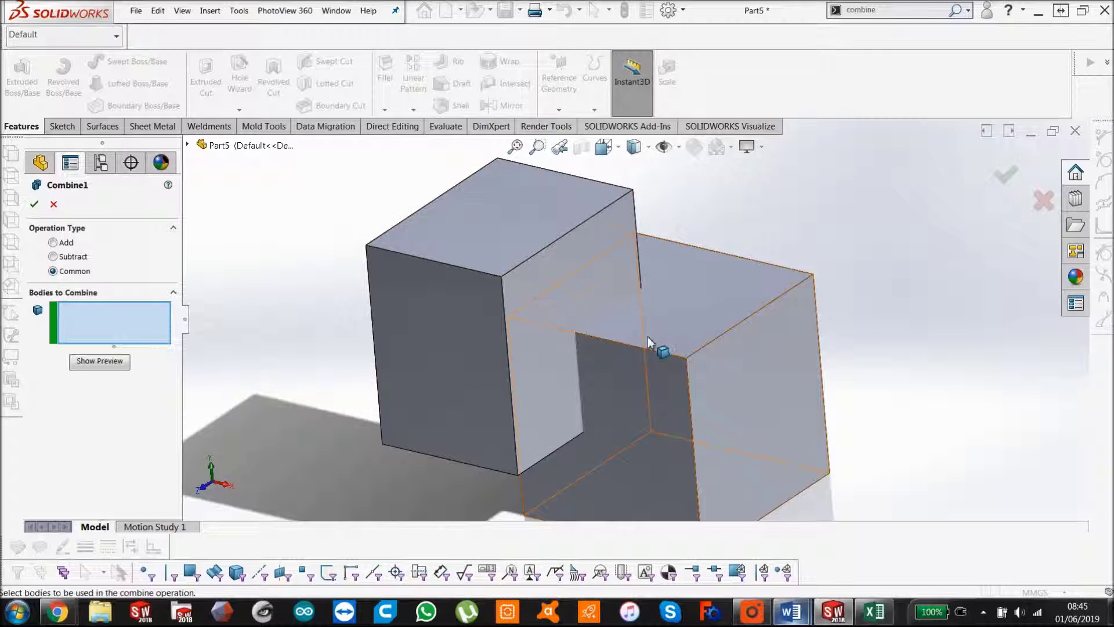
mouse_move(631, 318)
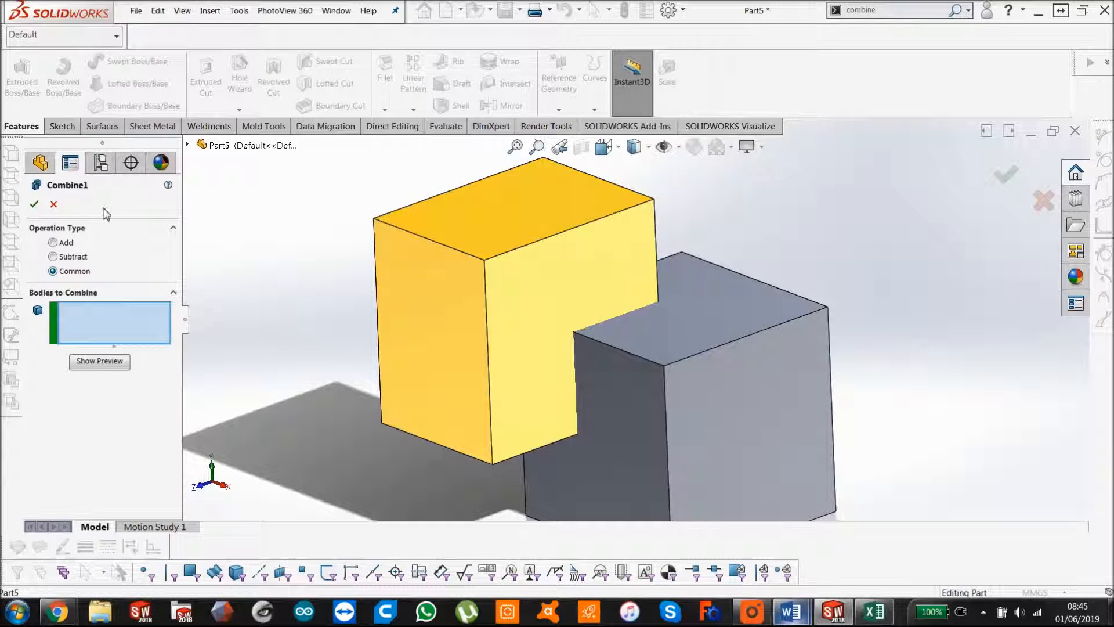
- Combine both cube bodies with the Add operation into a single body
click(53, 242)
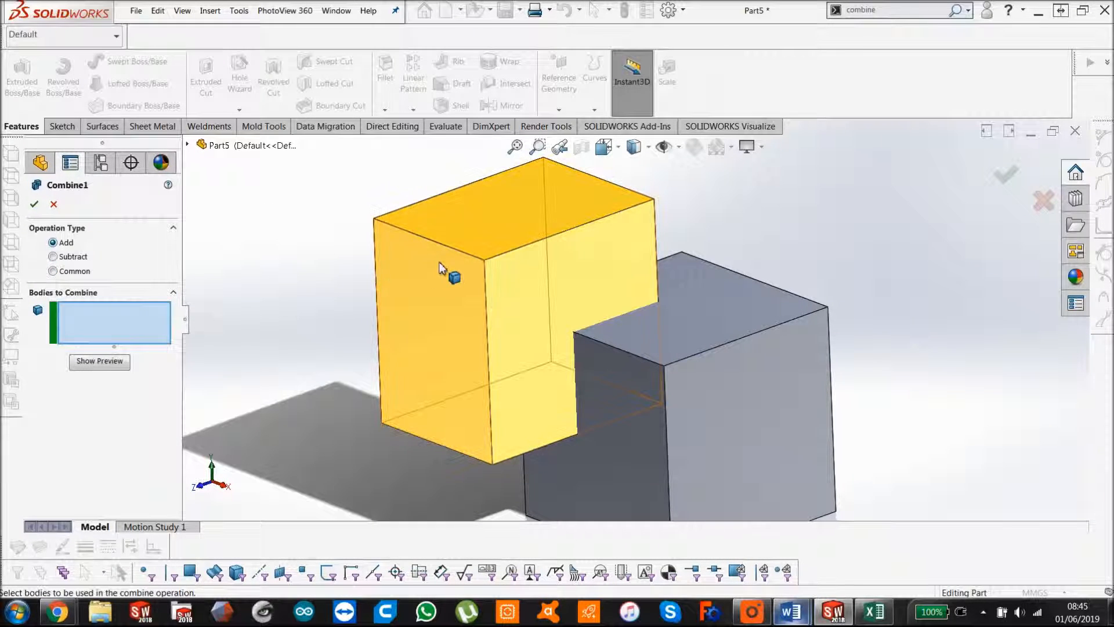
click(739, 355)
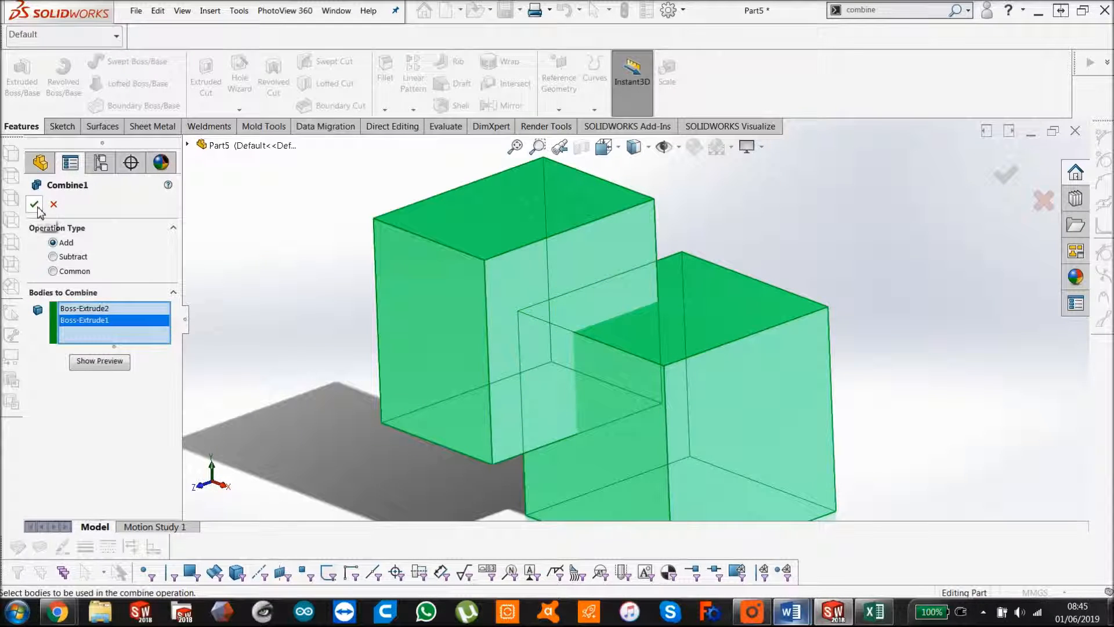
click(34, 205)
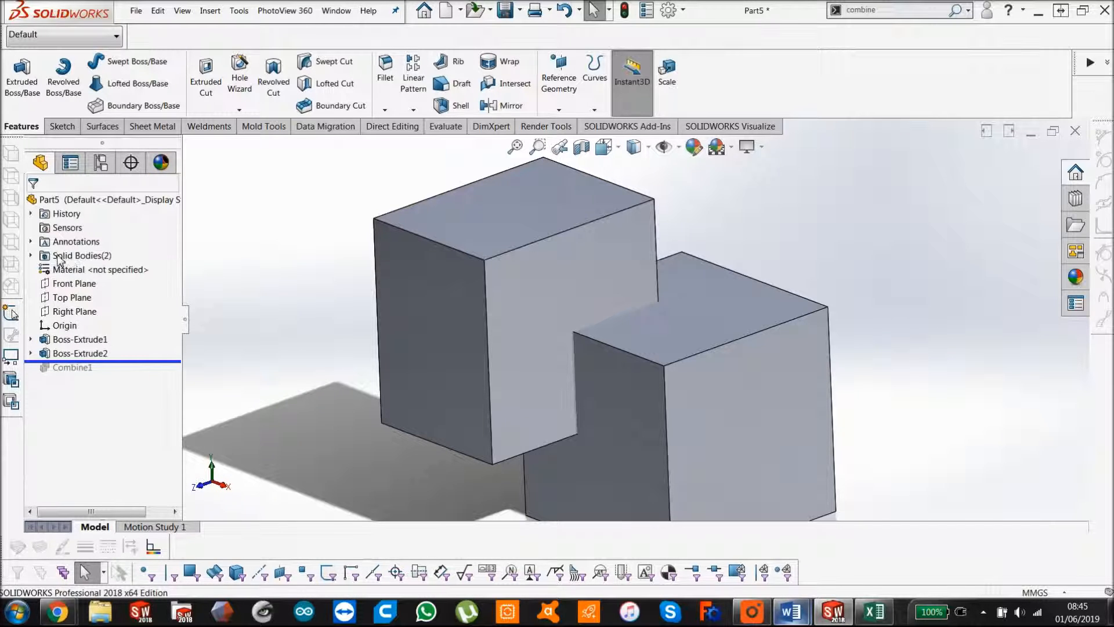
- Inspect the Solid Bodies folder and reopen Combine1 for editing
click(32, 255)
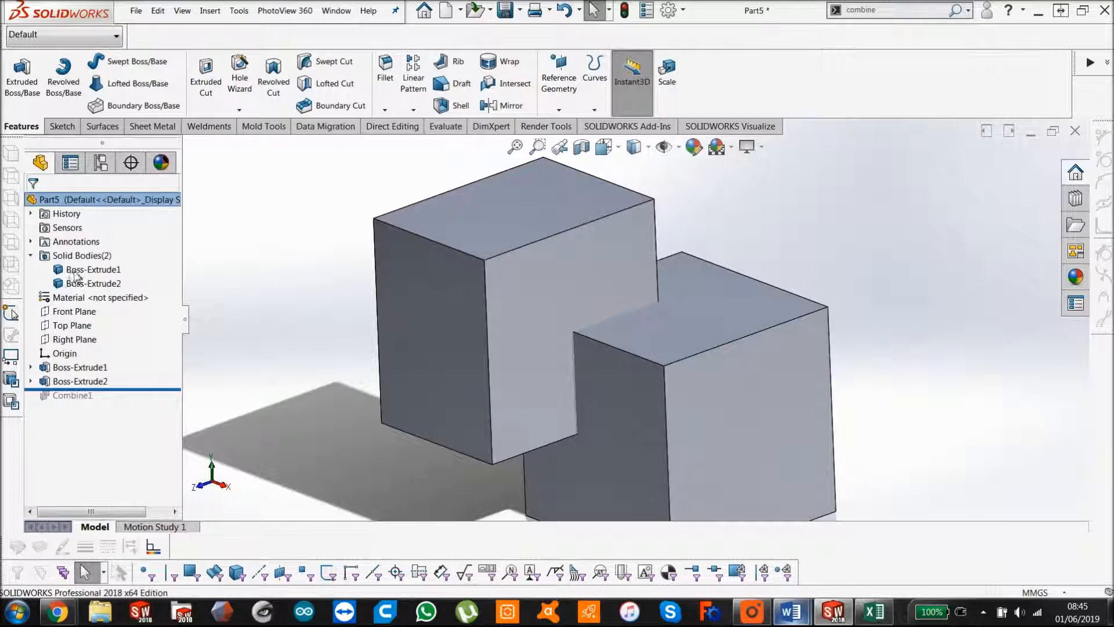
click(93, 283)
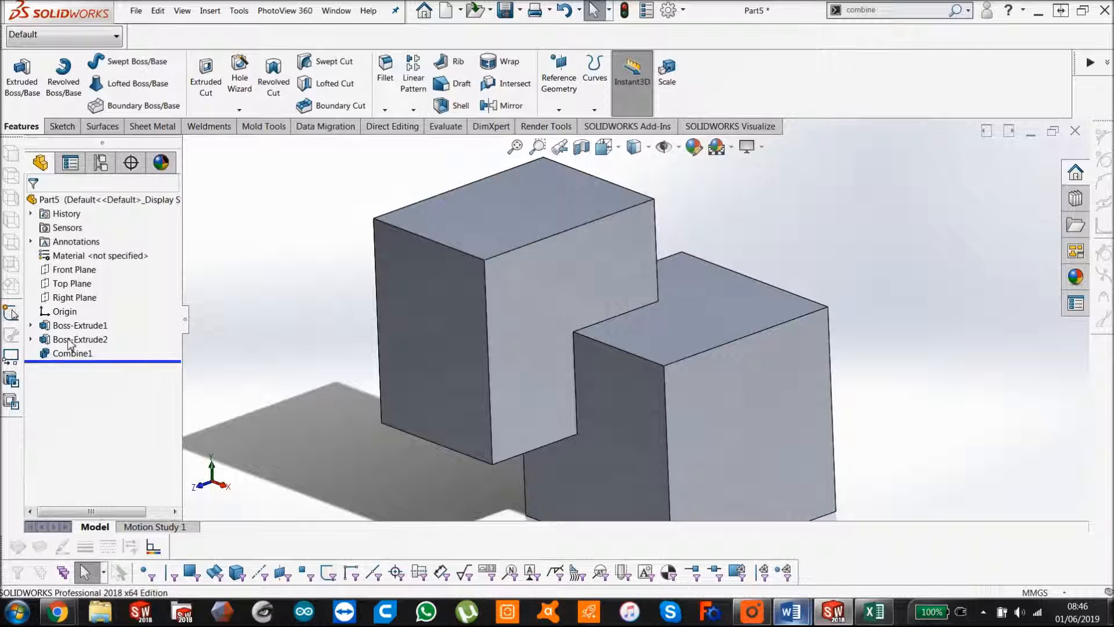
click(71, 352)
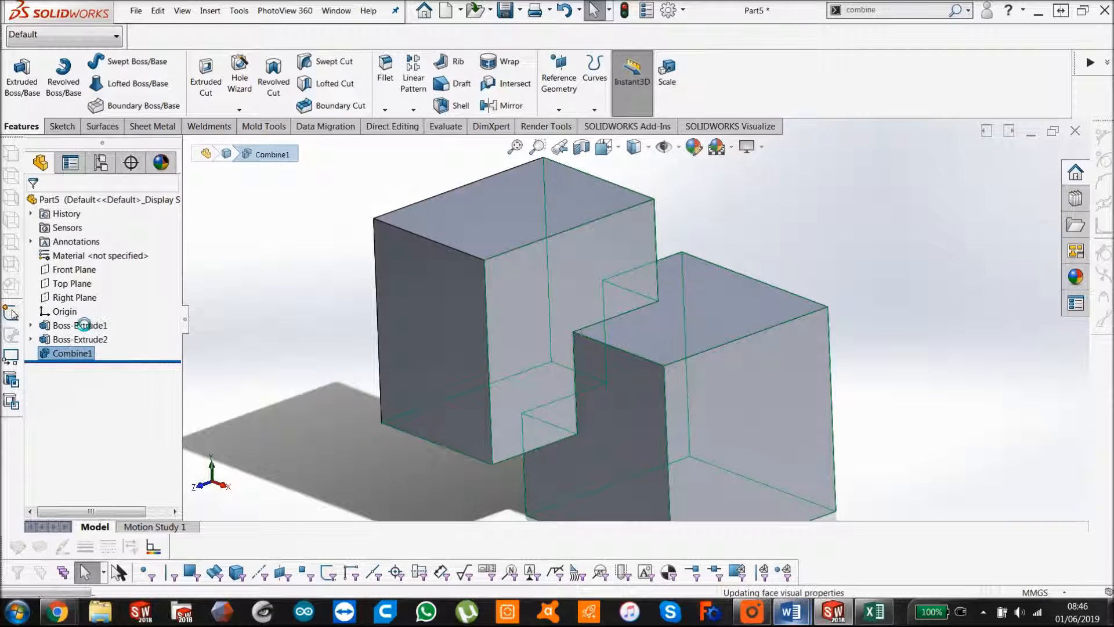
double_click(72, 353)
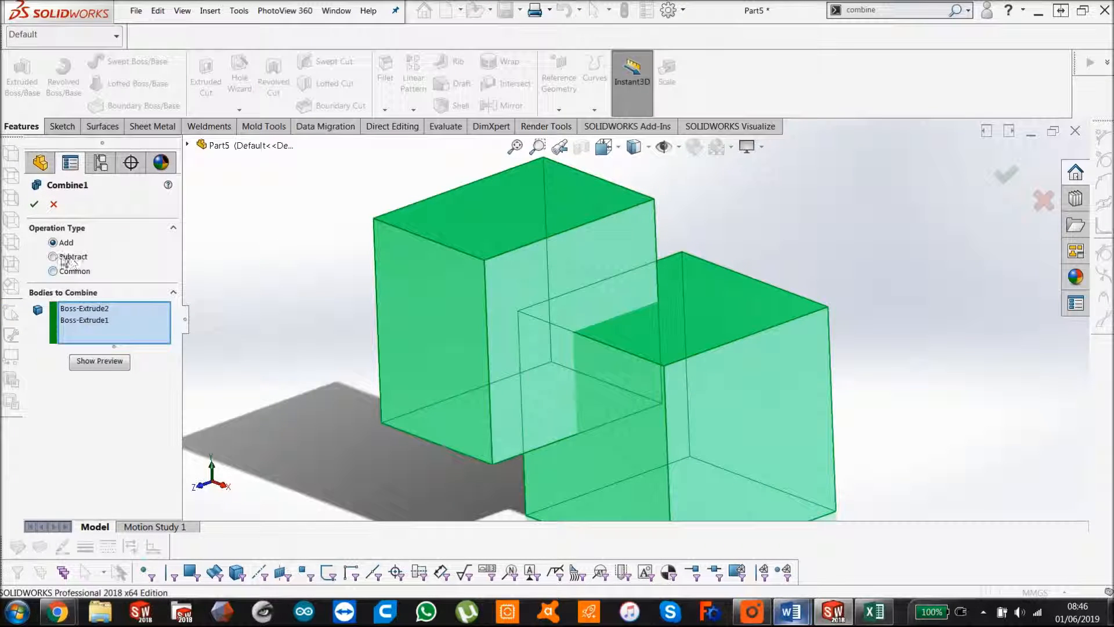
- Change Combine1 to Subtract, keeping Boss-Extrude2 and subtracting Boss-Extrude1, leaving a notched cube
click(53, 255)
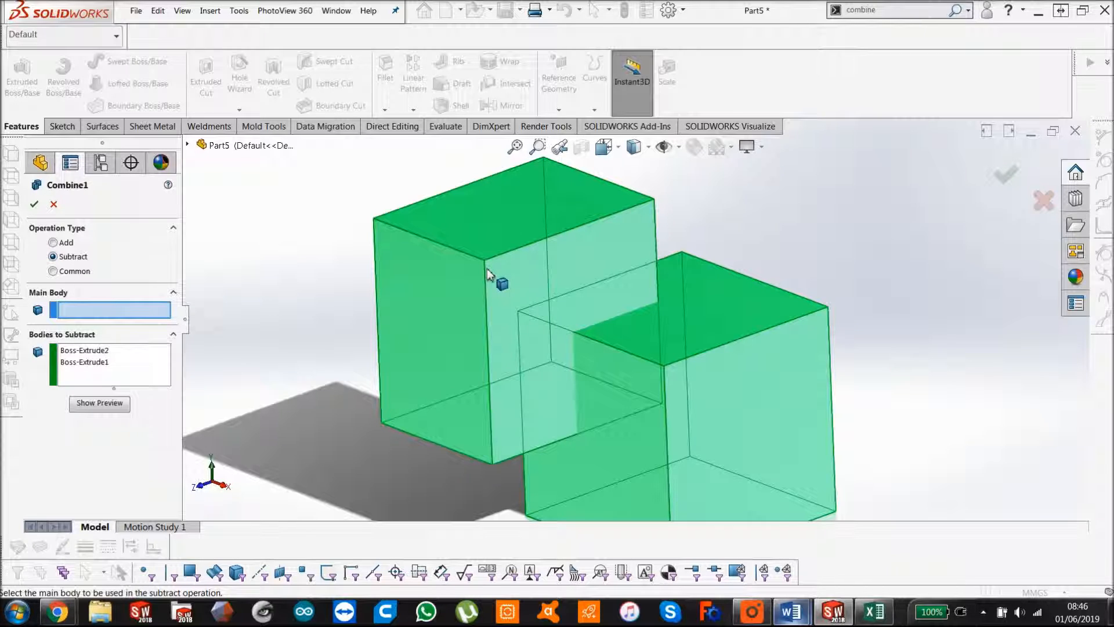
click(489, 284)
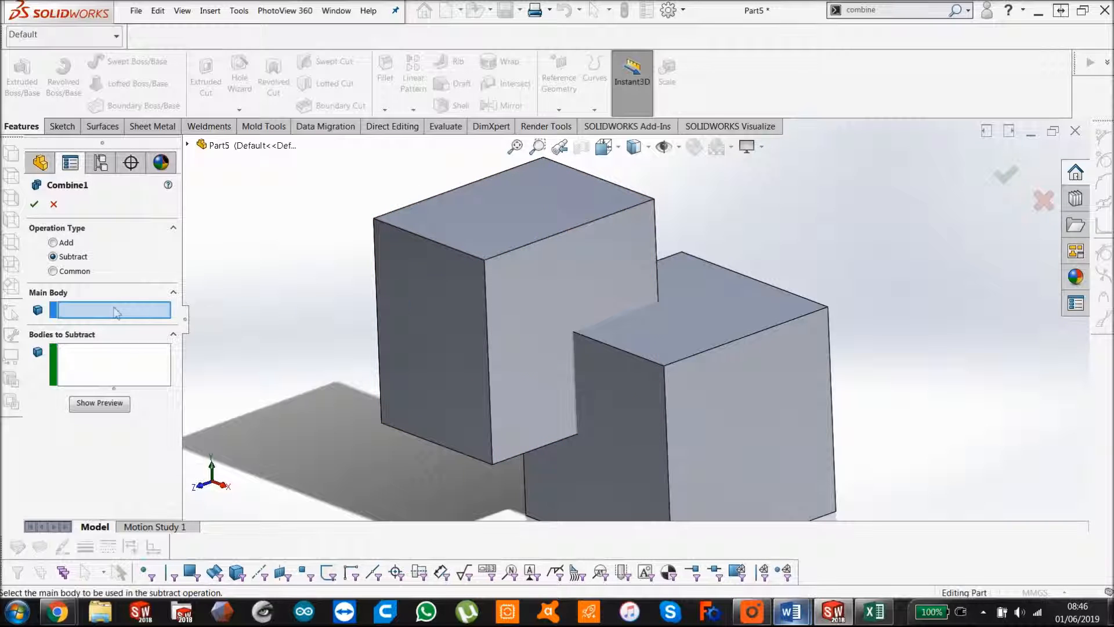
click(483, 284)
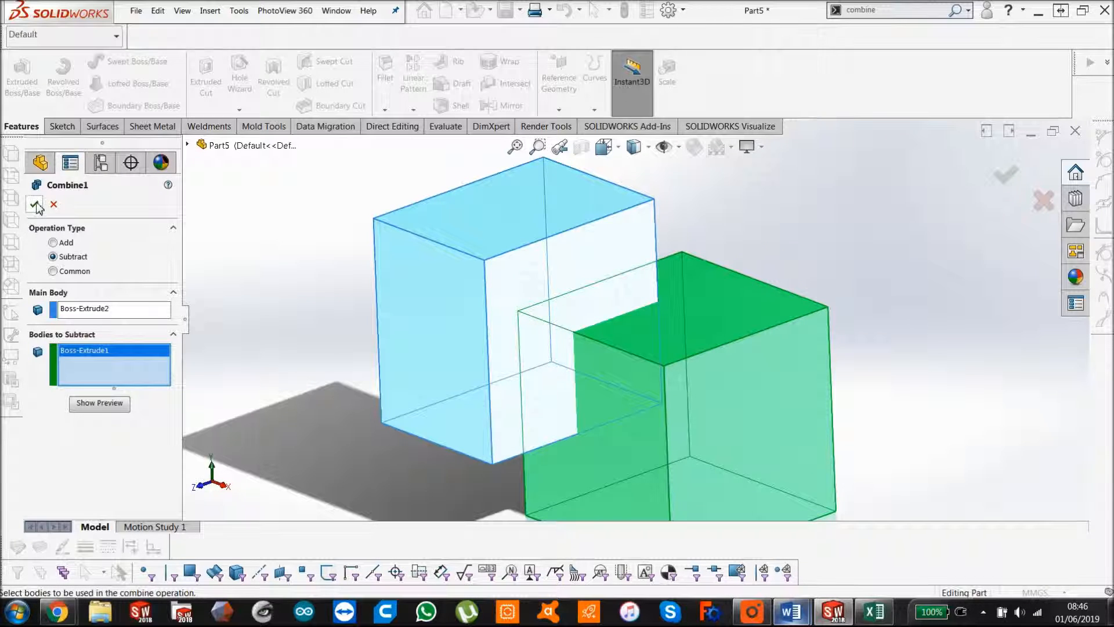
click(36, 204)
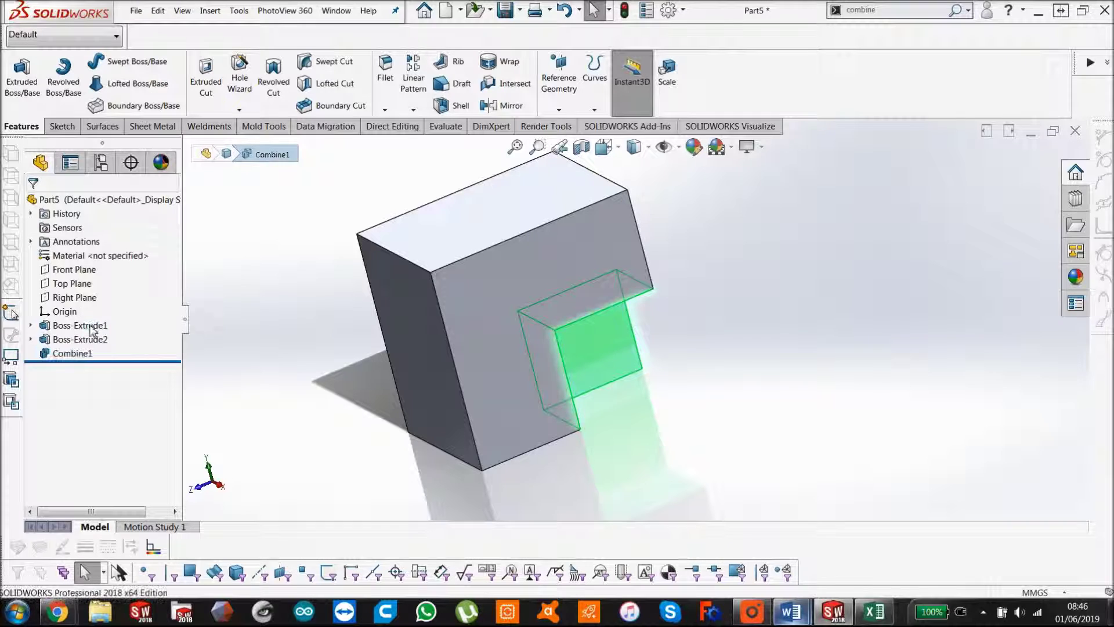
- Change Combine1 to the Common operation, keeping only the cubes' shared volume
double_click(72, 352)
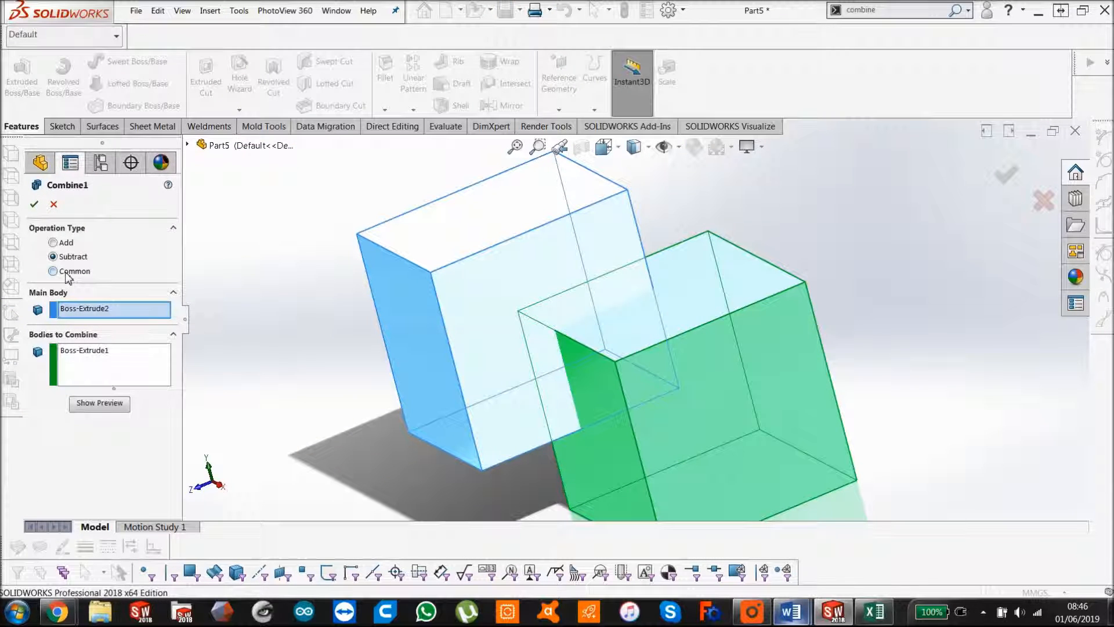
click(52, 270)
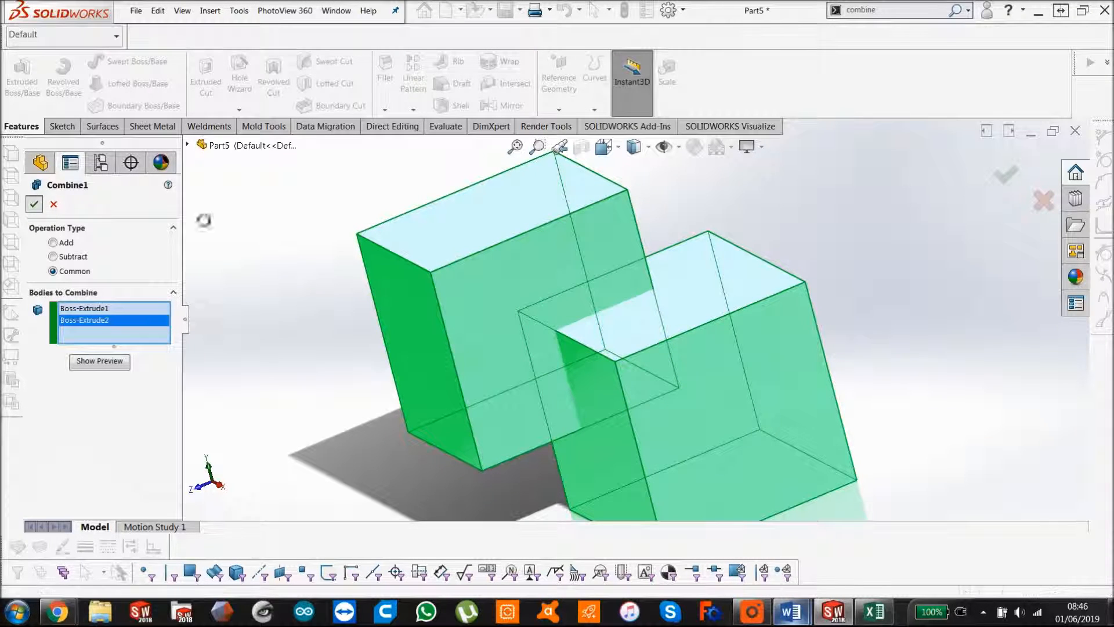
click(34, 204)
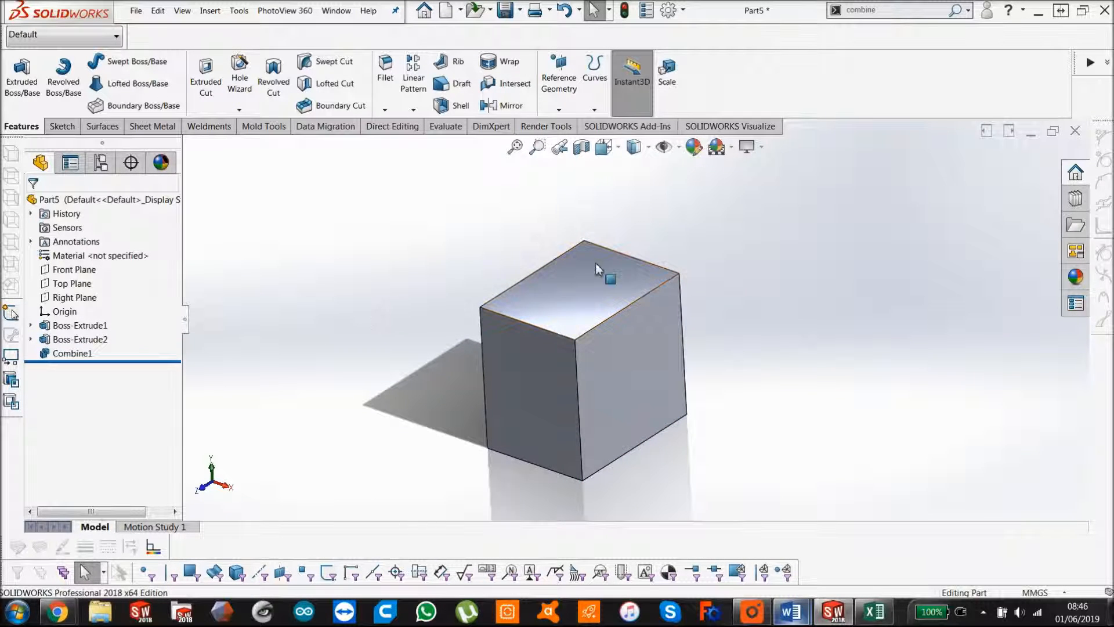
mouse_move(408, 245)
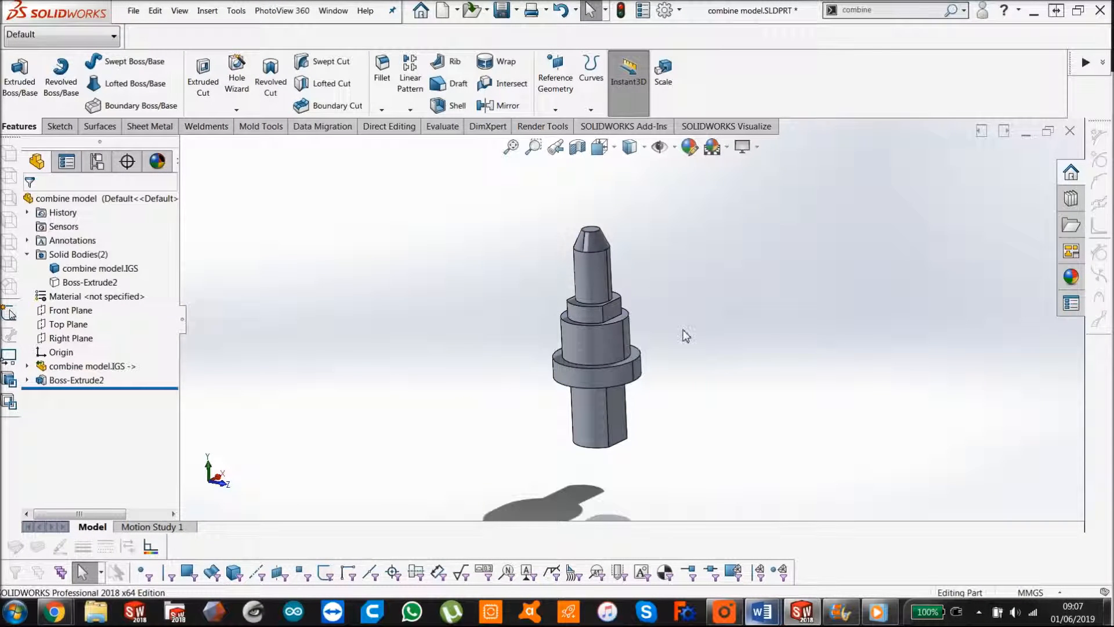
mouse_move(660, 305)
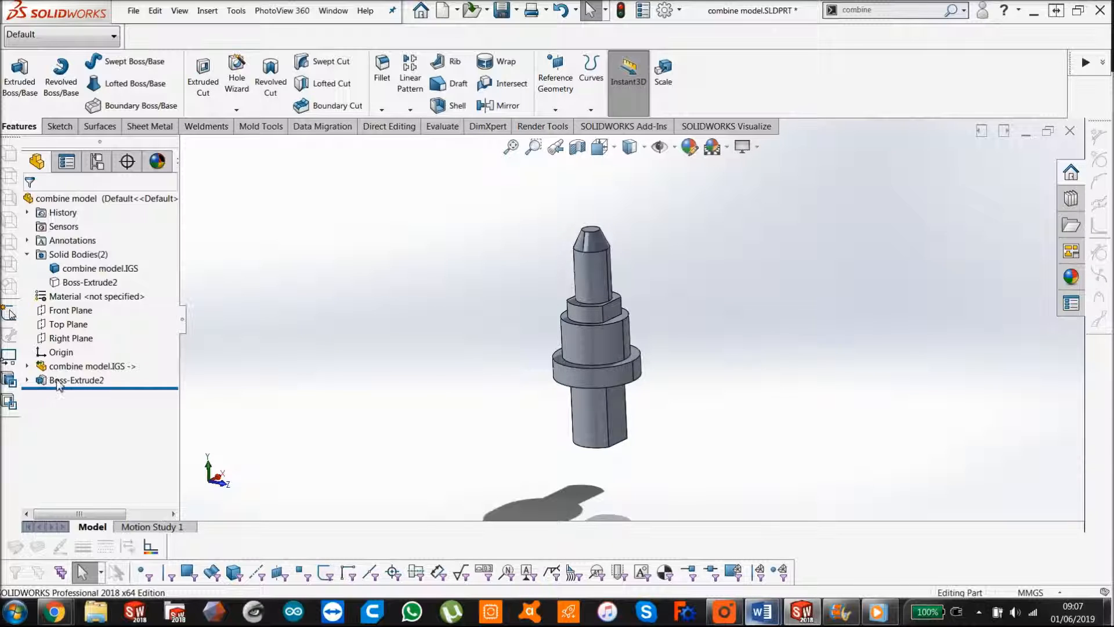
- Show the hidden Boss-Extrude2 block body so it encloses the stepped pin again
click(76, 379)
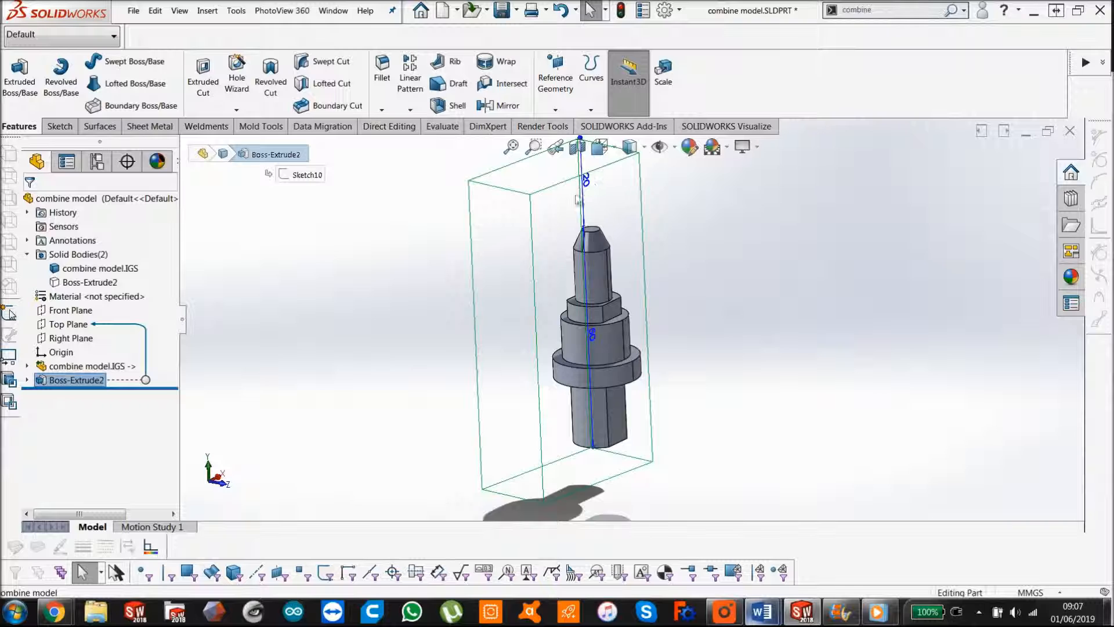
click(76, 380)
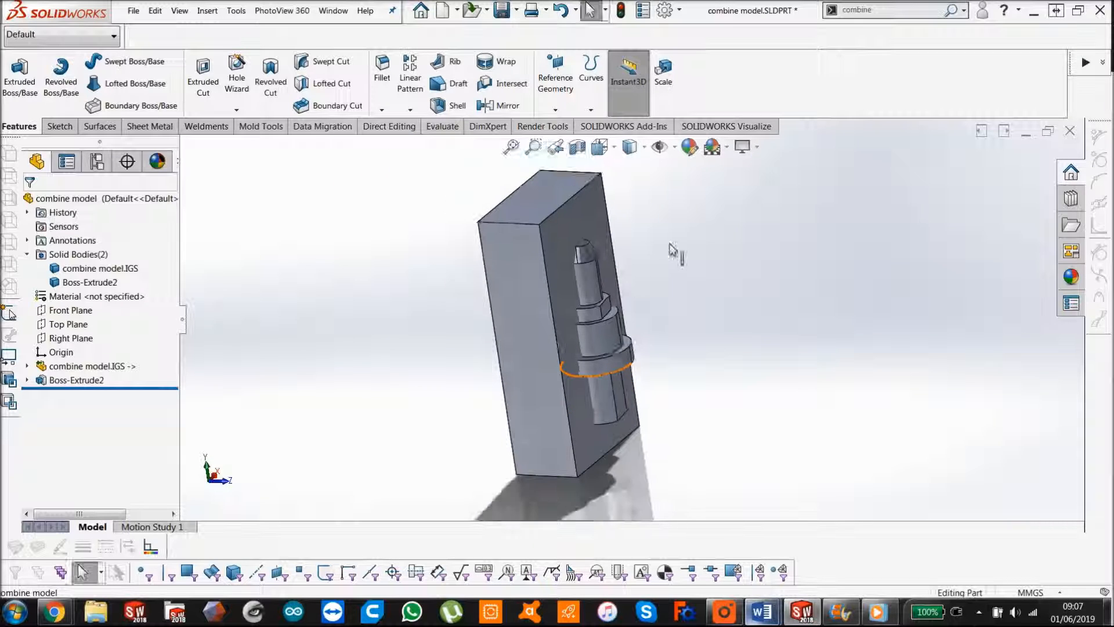
mouse_move(507, 106)
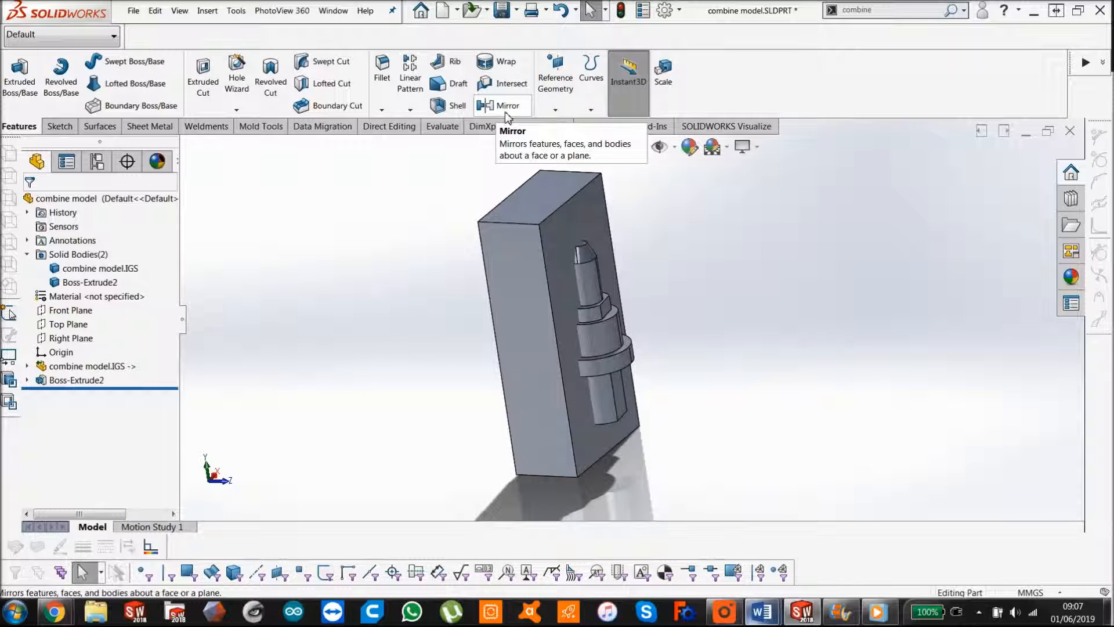
- Mirror Boss-Extrude2 across its flat side face as Mirror3 and switch to Hidden Lines Visible
click(502, 106)
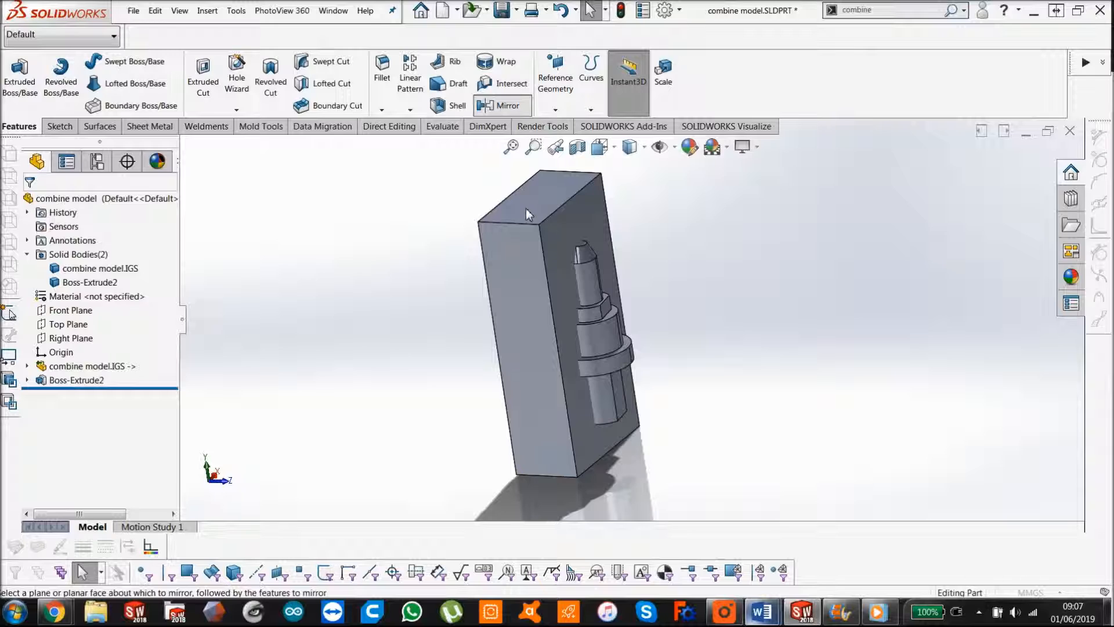
click(501, 105)
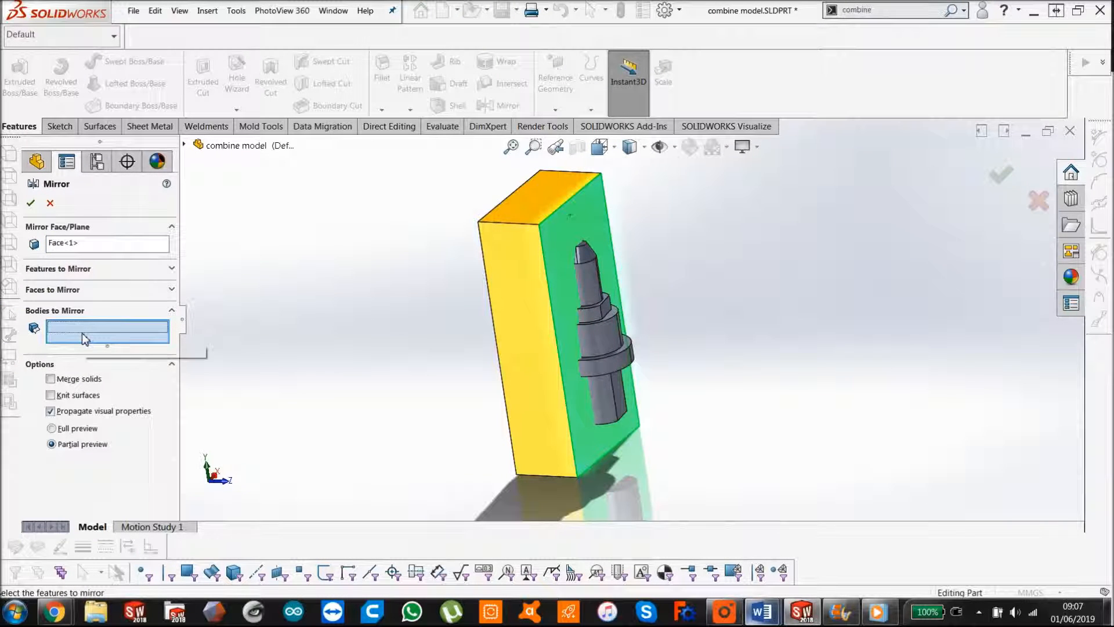
click(554, 320)
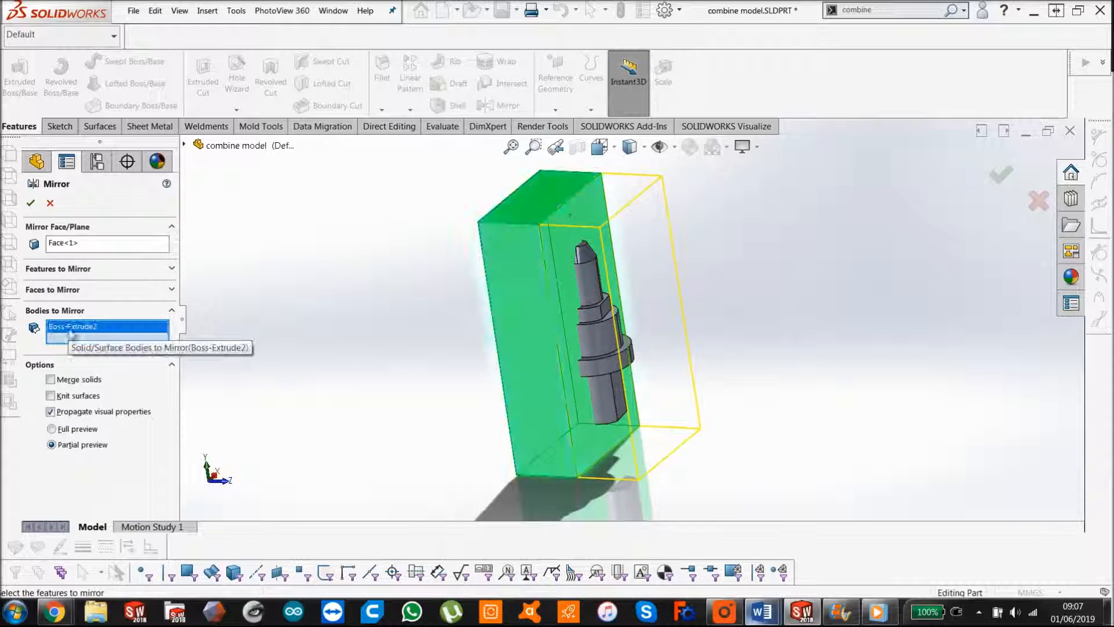
click(30, 202)
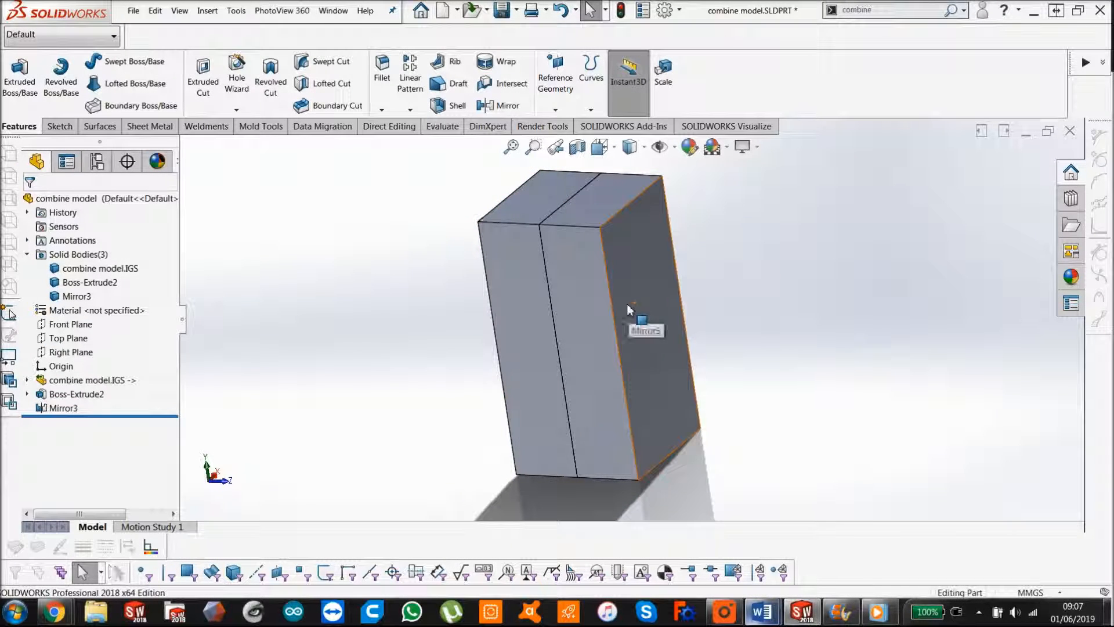
click(628, 147)
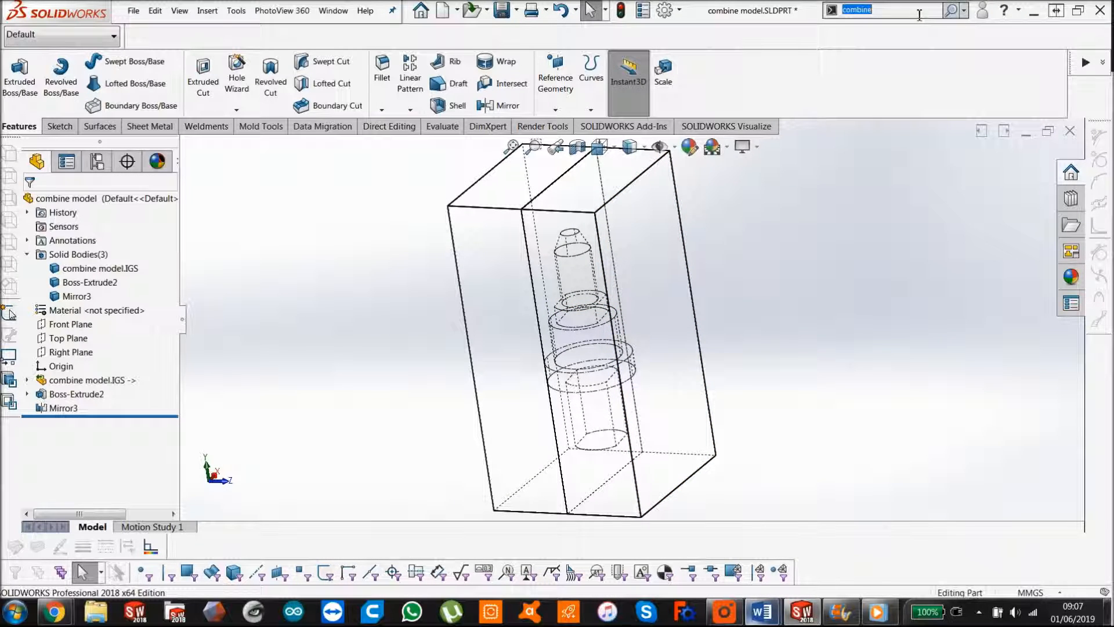
- Combine with Subtract: main body Mirror3, subtracting the imported combine model.IGS pin body
click(881, 10)
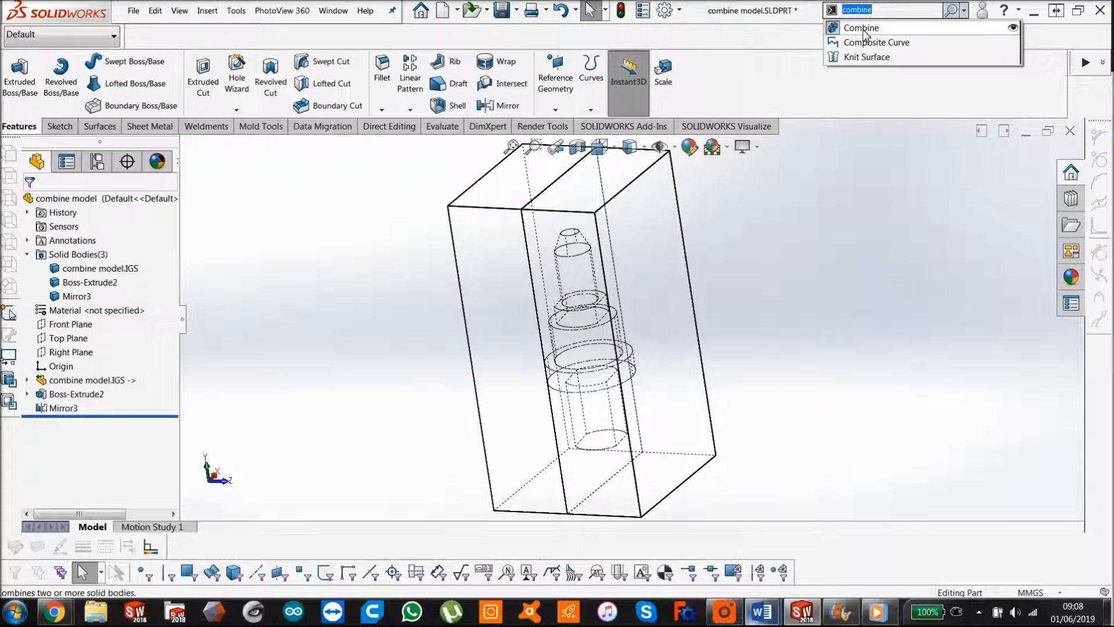
click(860, 28)
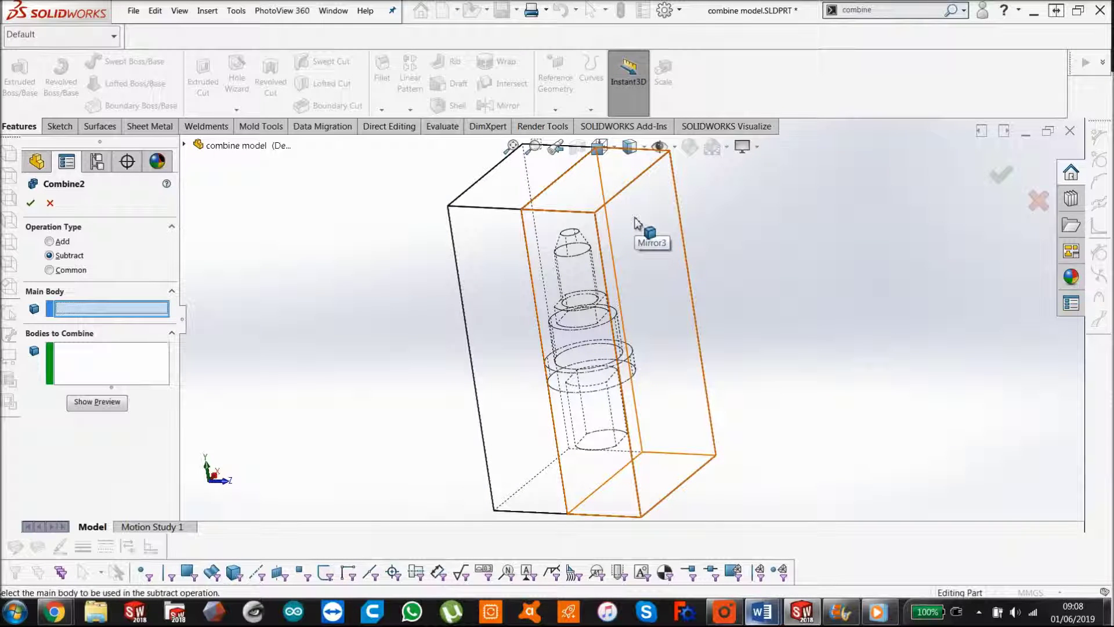
click(643, 231)
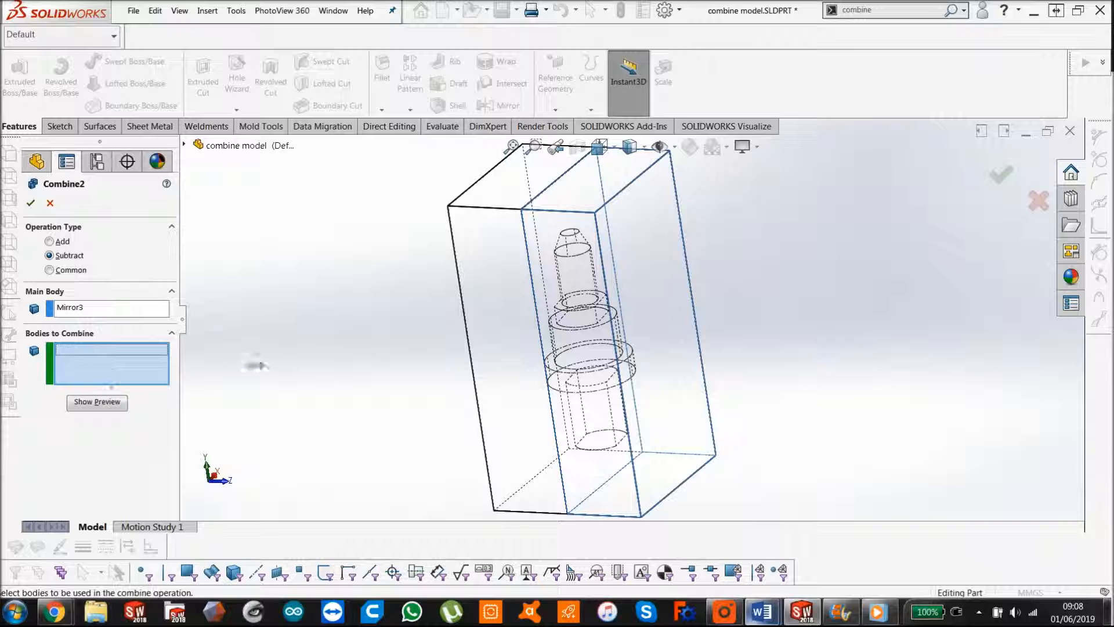
mouse_move(579, 270)
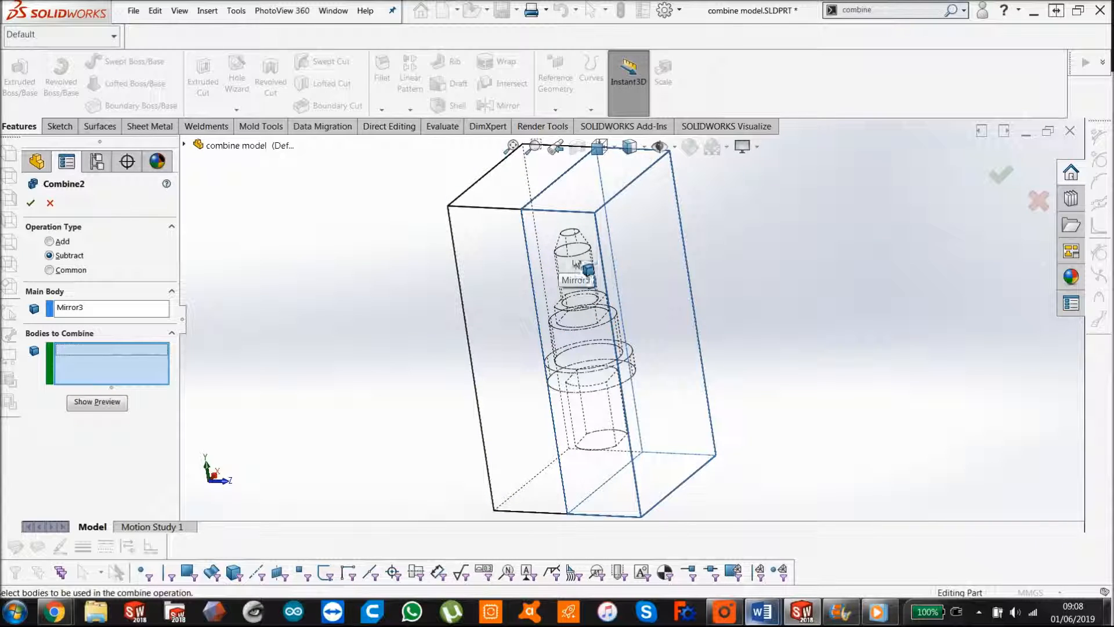
mouse_move(191, 167)
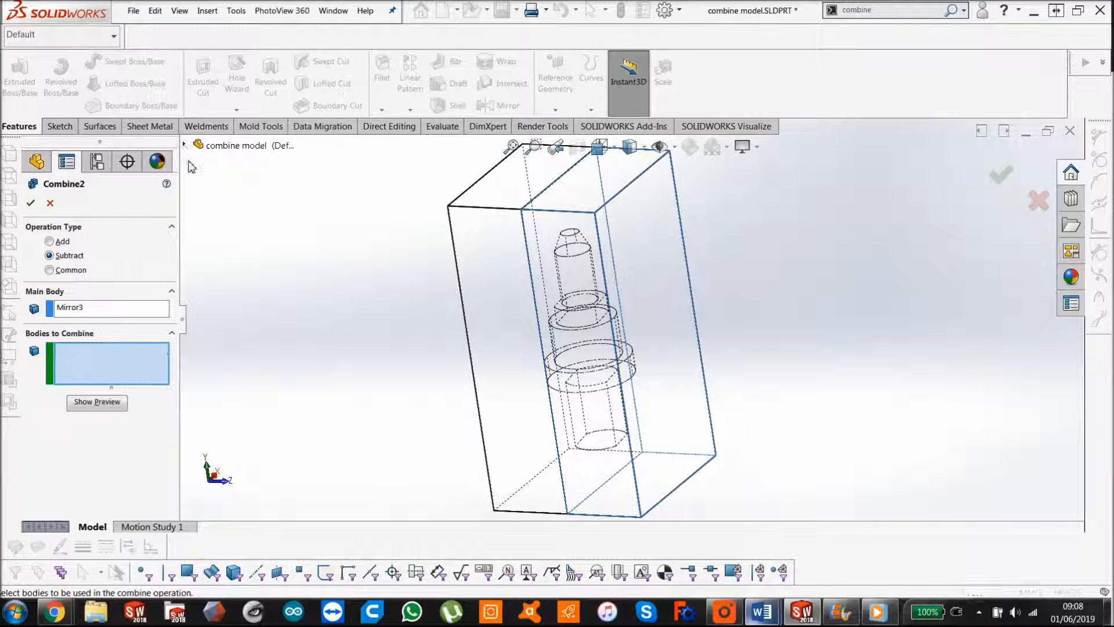
click(208, 145)
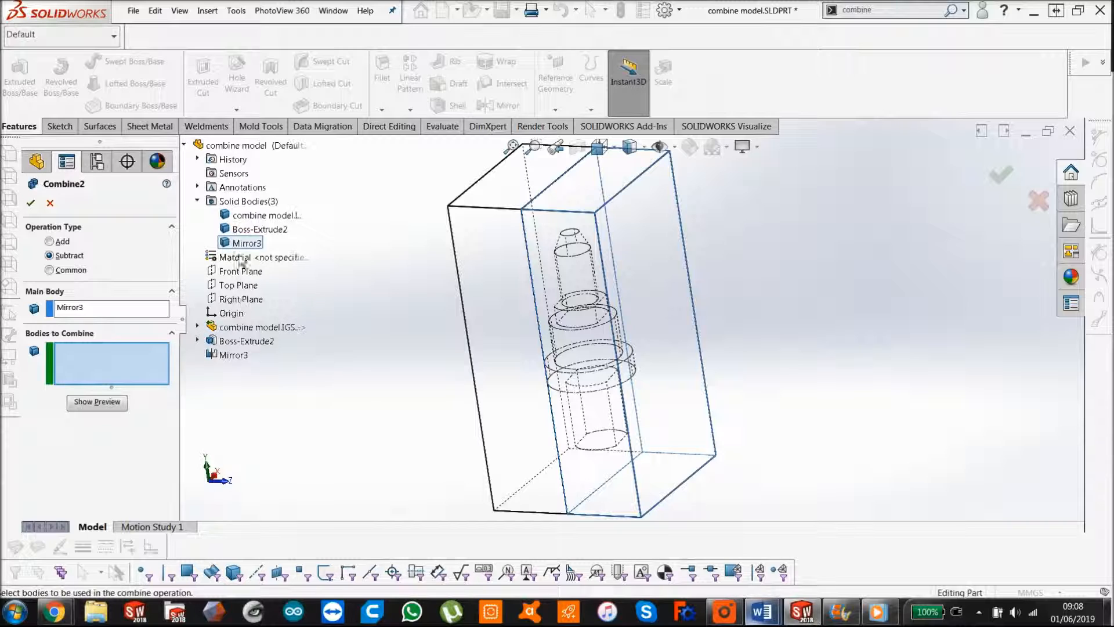
click(260, 229)
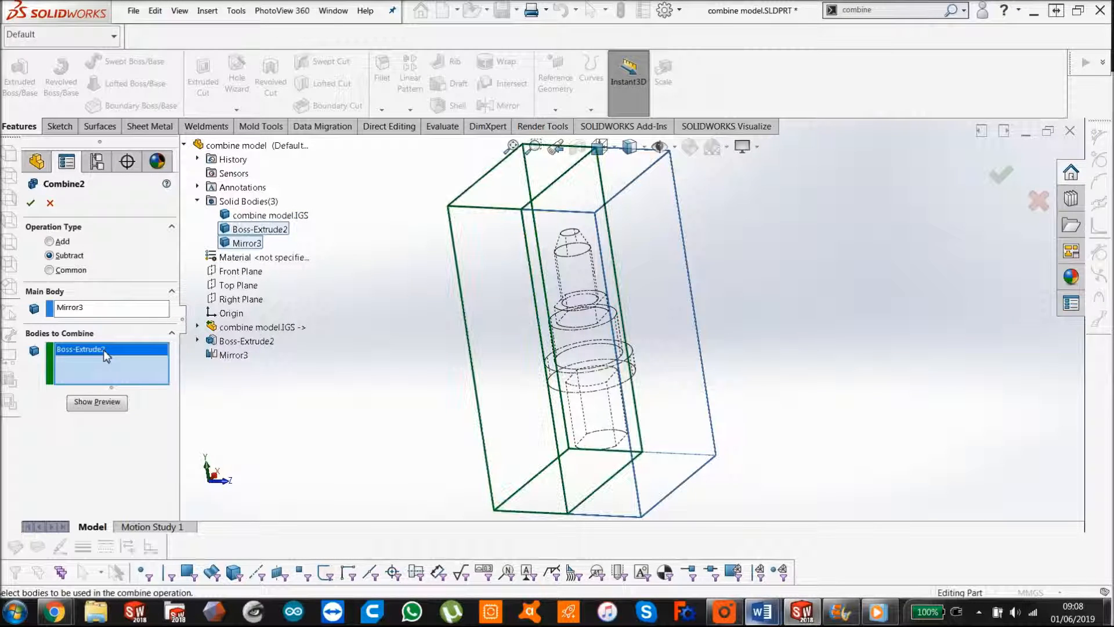
click(271, 215)
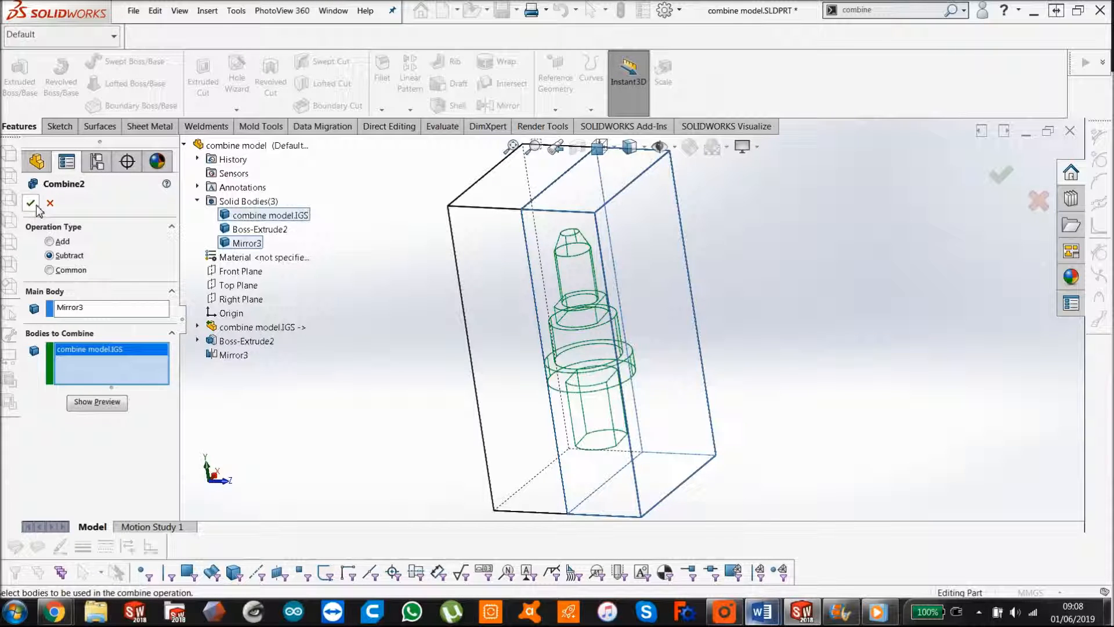
click(32, 203)
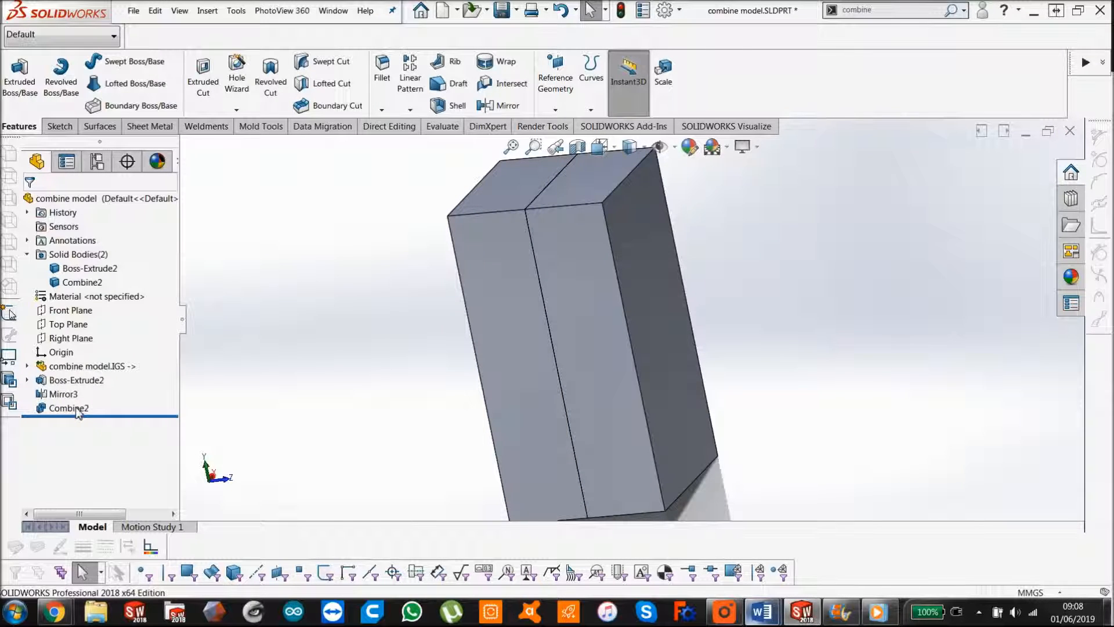
- Edit Combine2 so Boss-Extrude2 is the main body, cutting the pin cavity into the original block
click(69, 407)
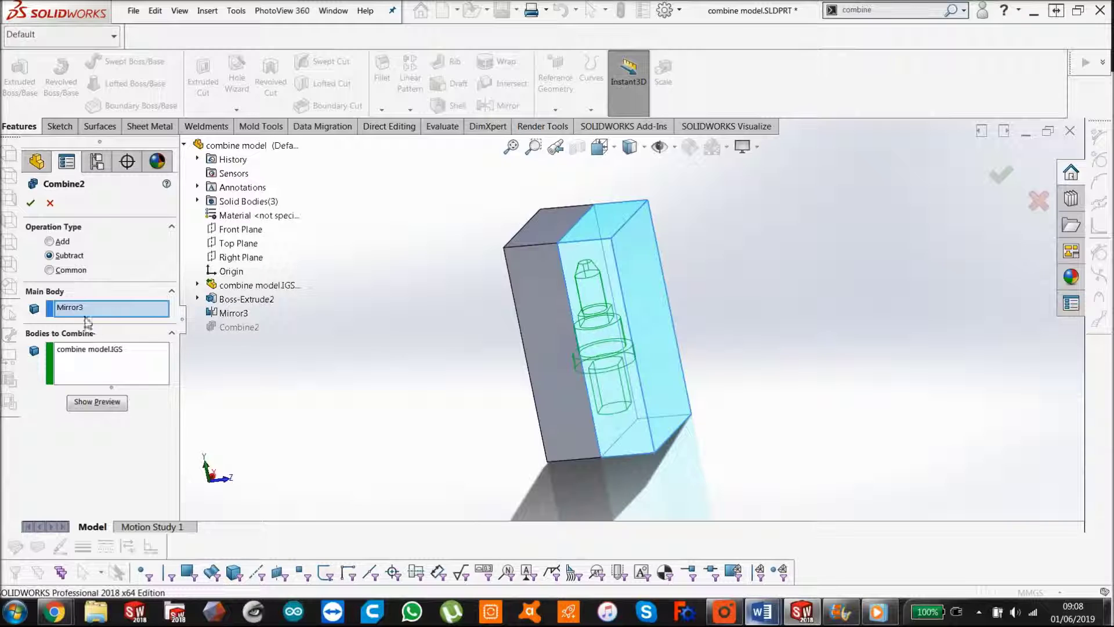
click(110, 348)
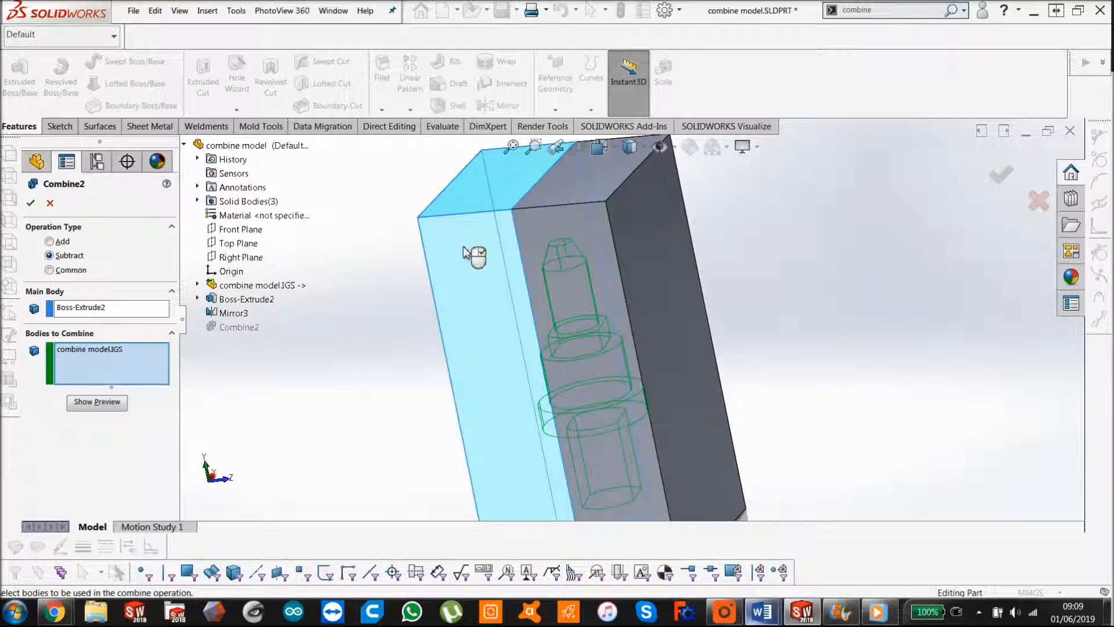
mouse_move(482, 232)
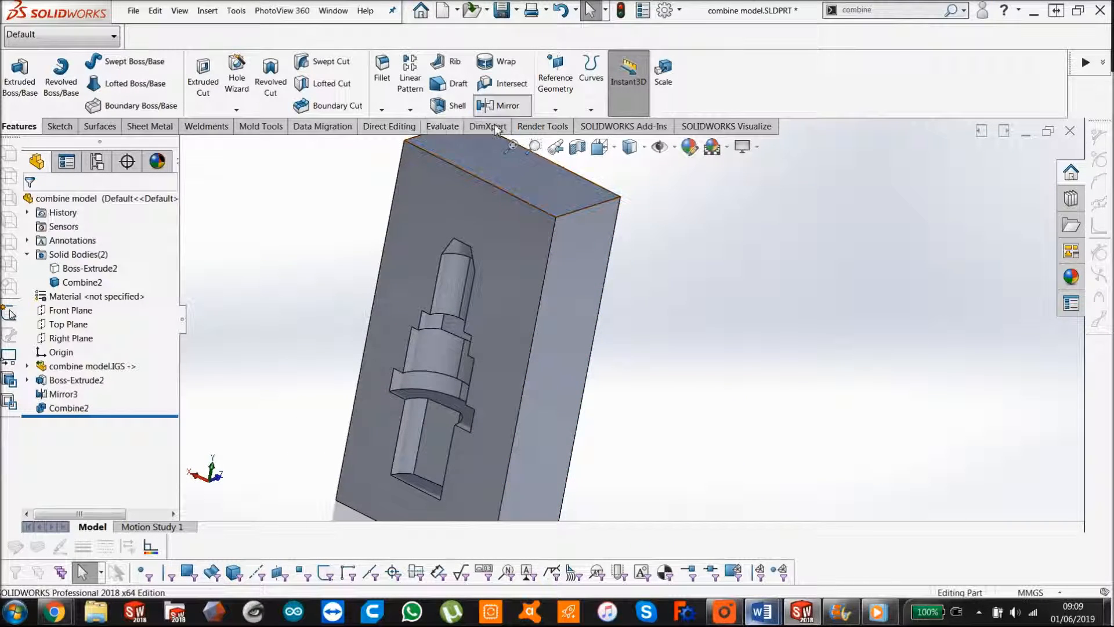
click(501, 105)
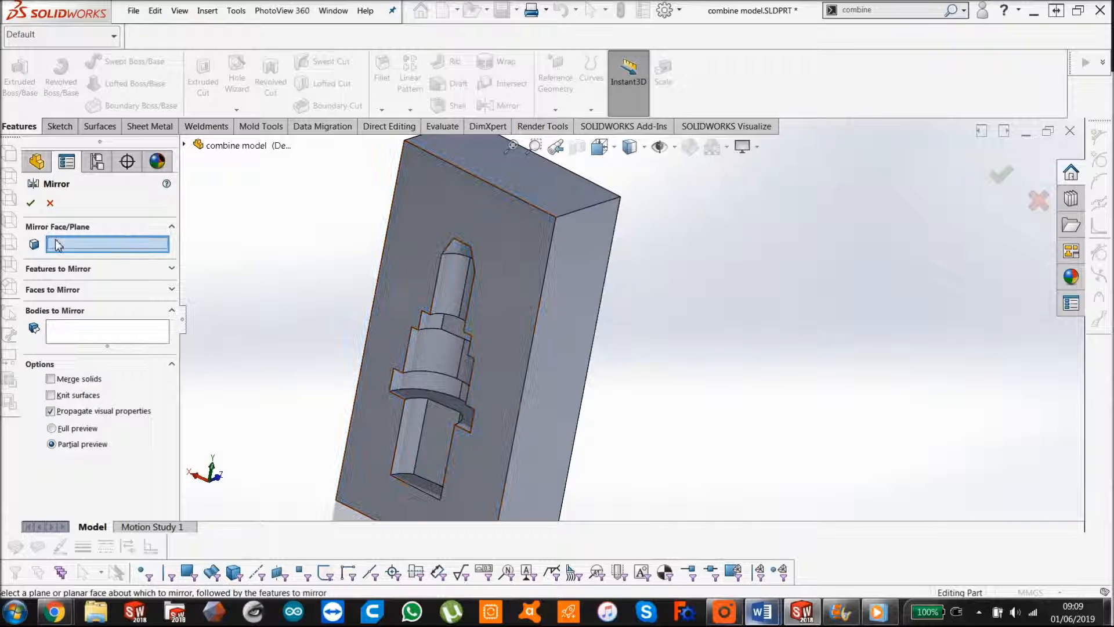